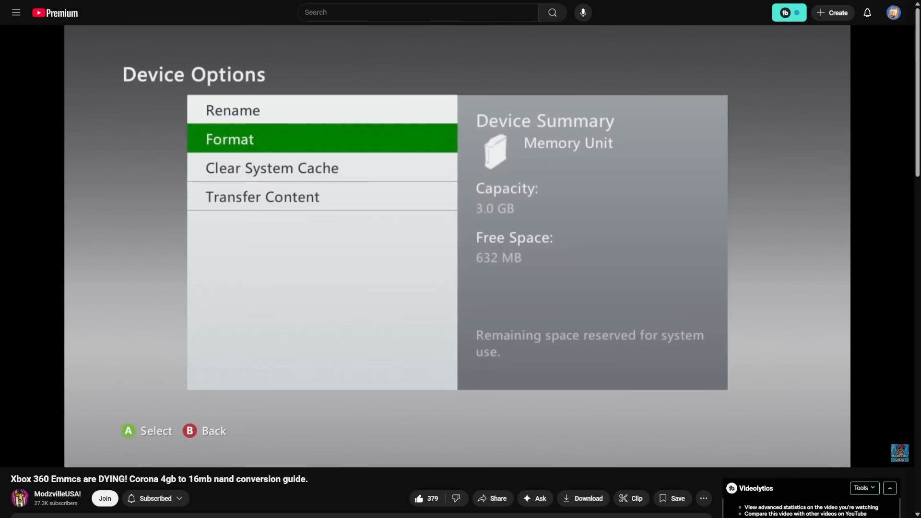
View DashLaunch's options confirming a Corona board with Trinity flash, then exit to the dashboard.
left_click(229, 139)
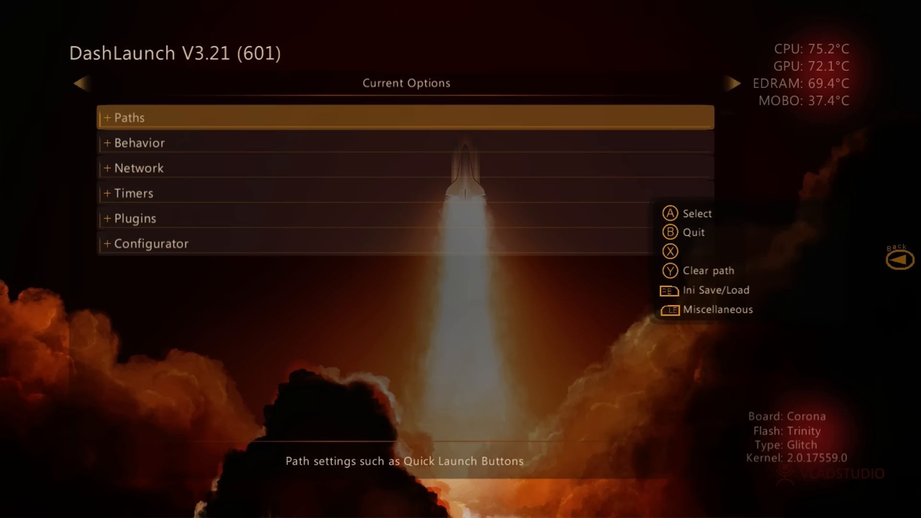
key("Guide")
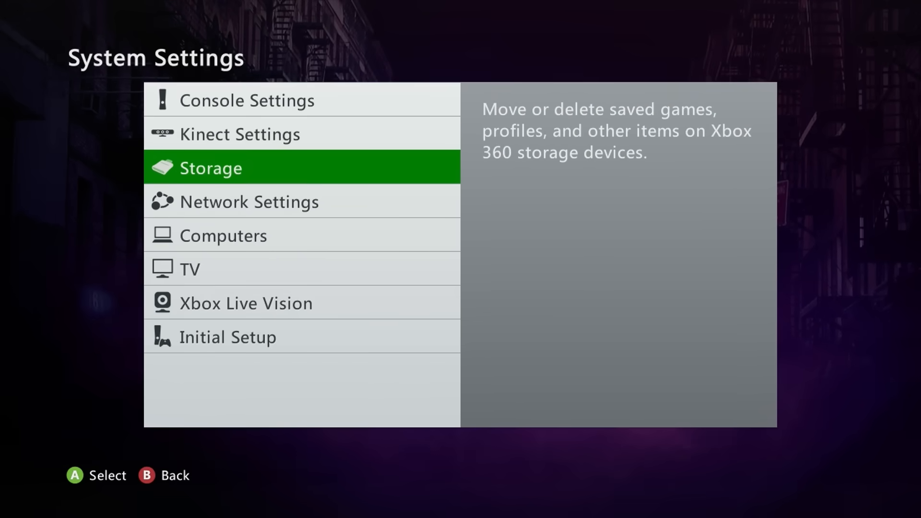
left_click(210, 167)
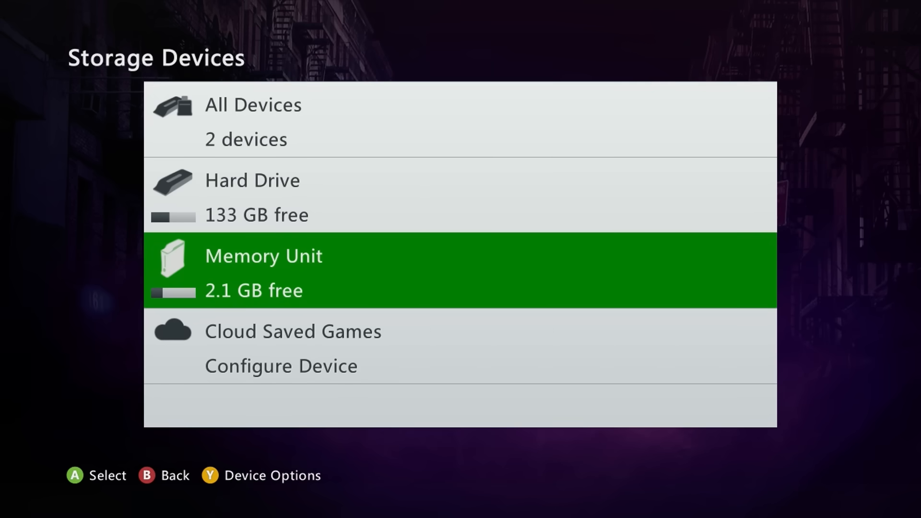
key("Y")
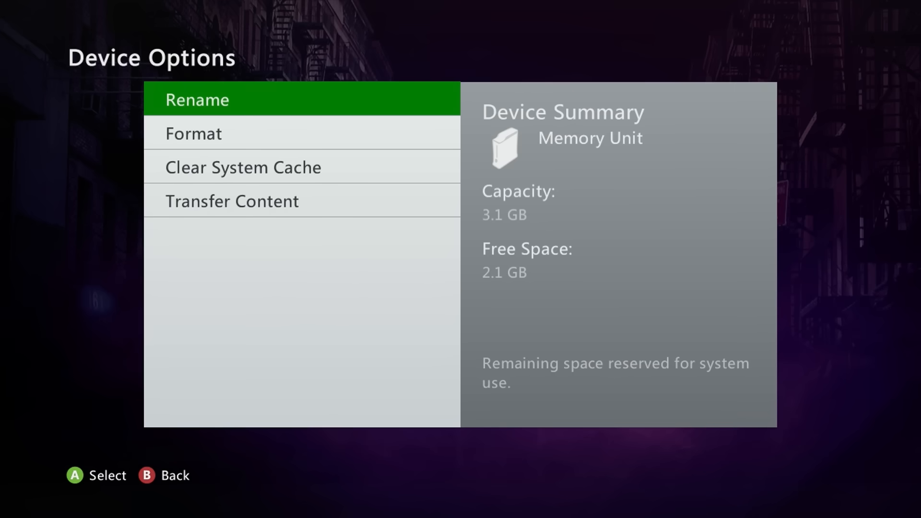
key("B")
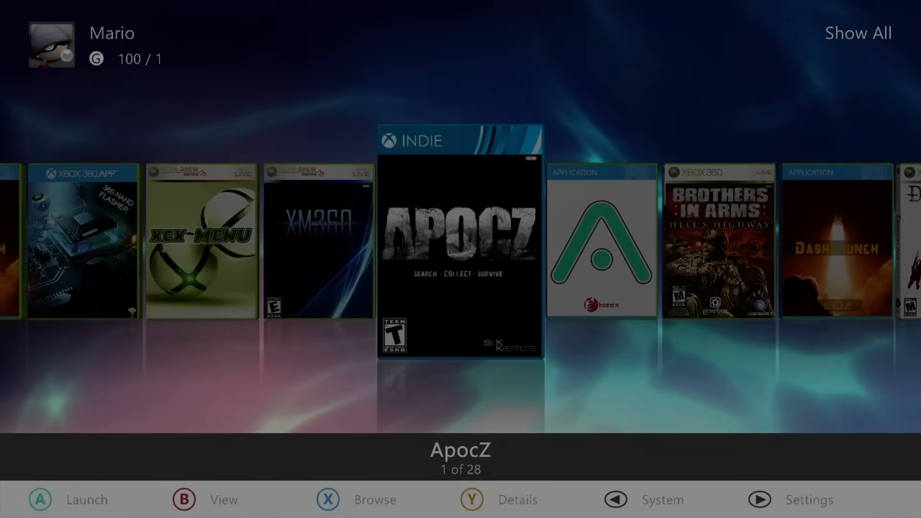
Open Aurora's System panel and launch the File Manager.
left_click(617, 500)
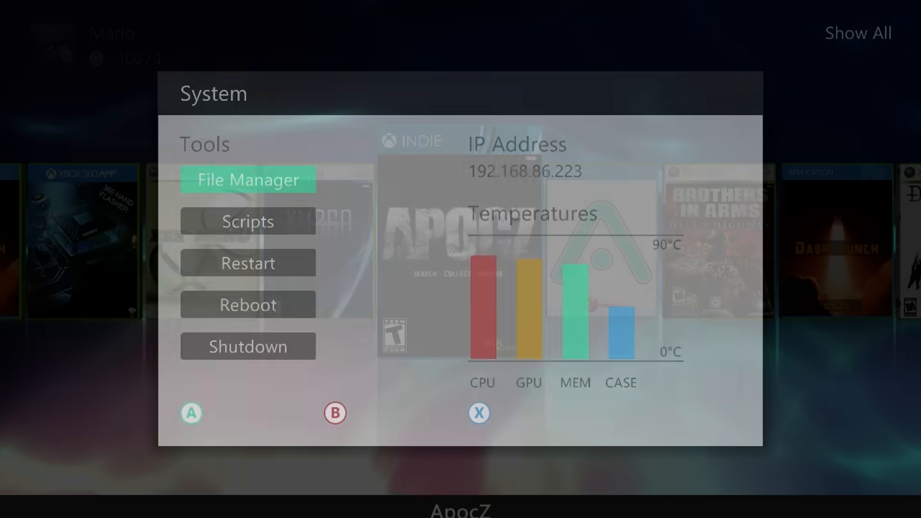
left_click(248, 179)
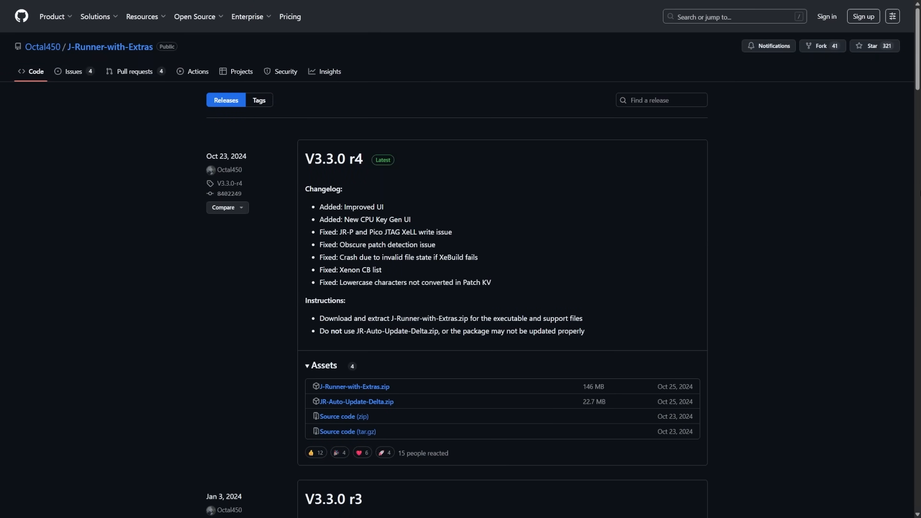
mouse_move(530, 235)
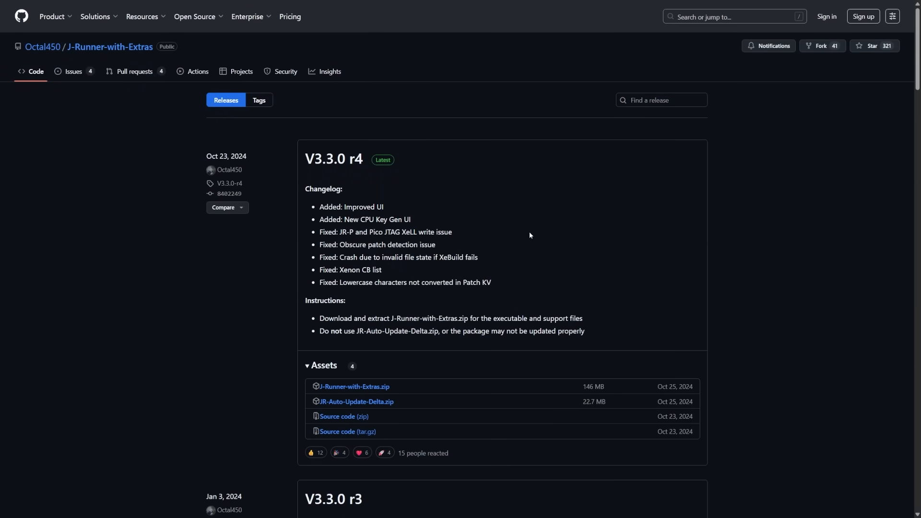
mouse_move(443, 298)
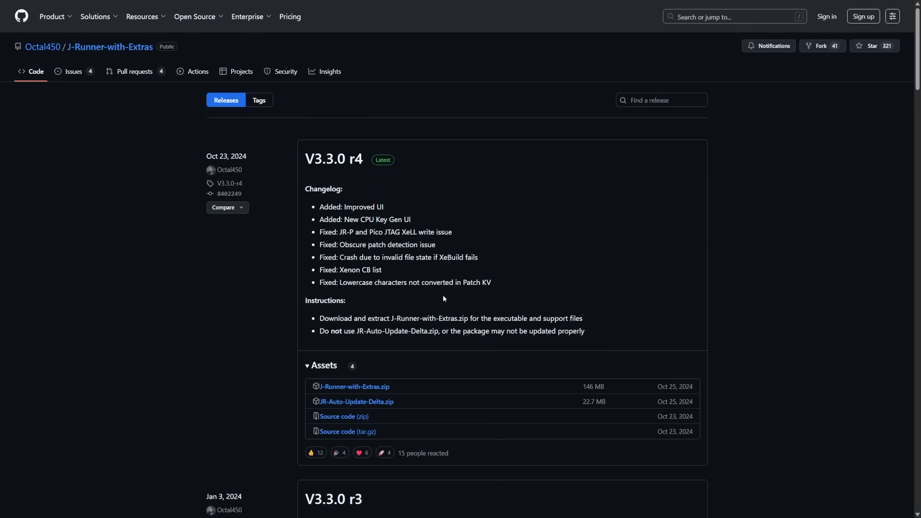
mouse_move(462, 275)
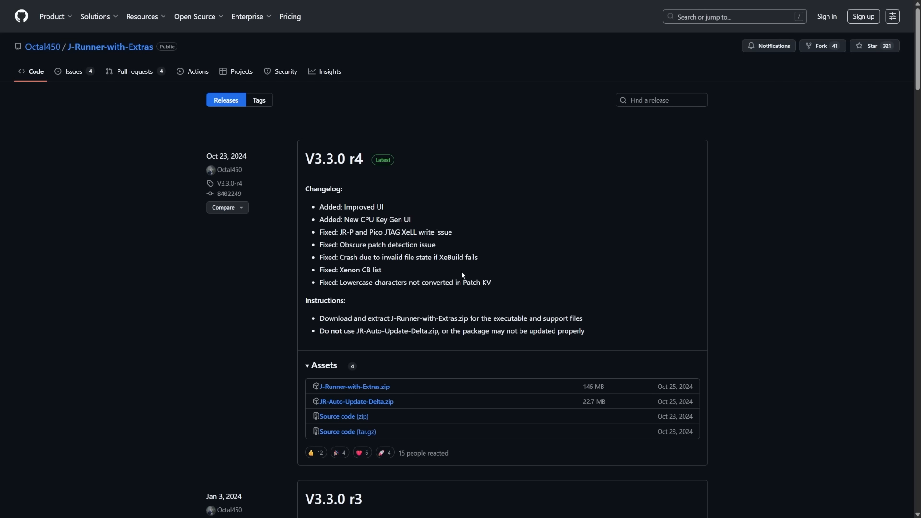
mouse_move(360, 392)
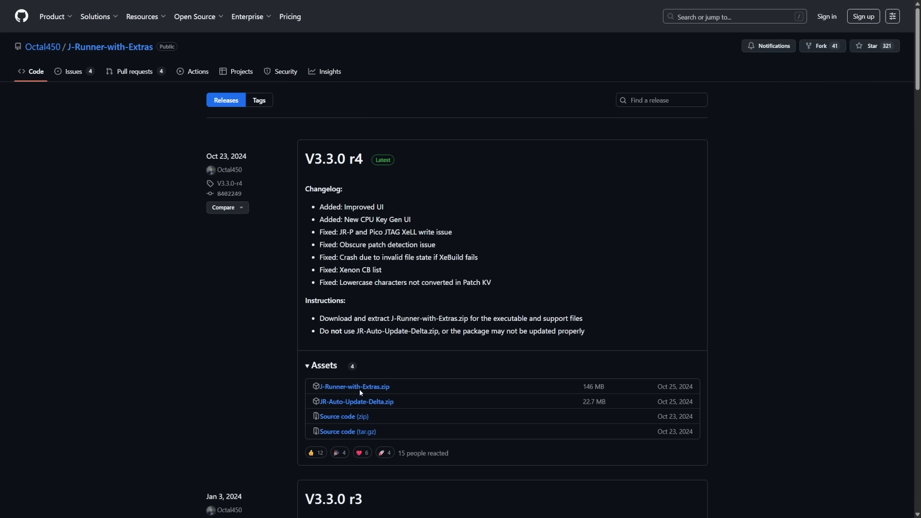
mouse_move(373, 390)
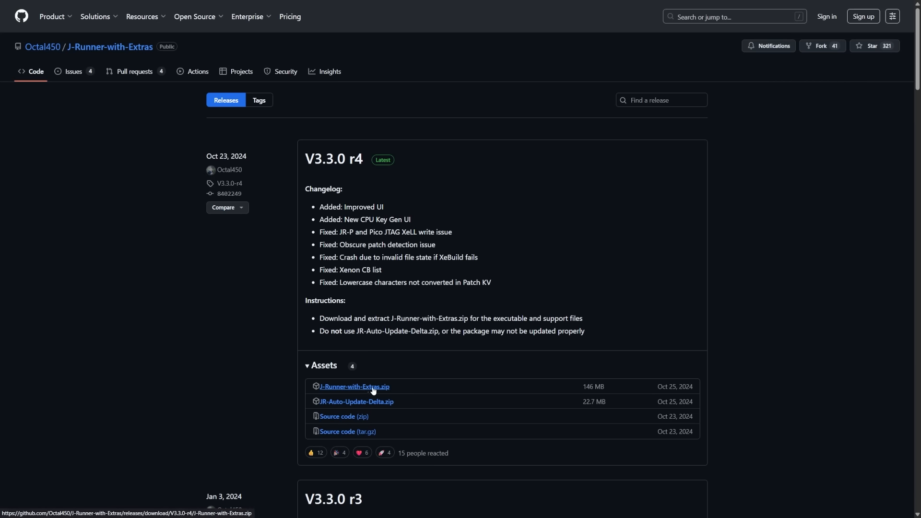
mouse_move(404, 312)
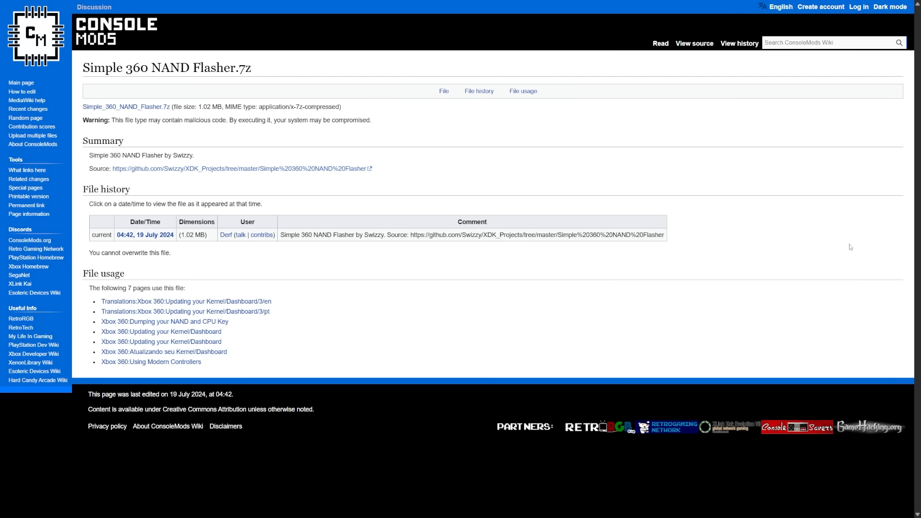
mouse_move(139, 110)
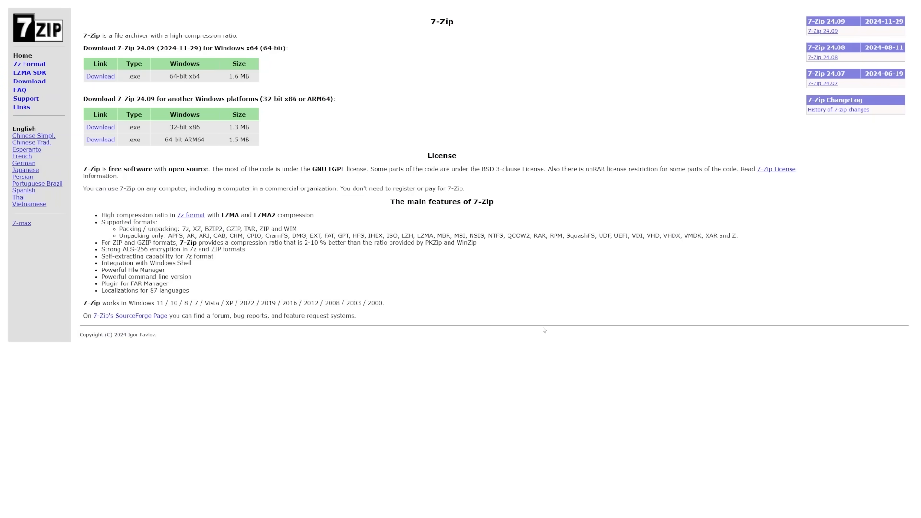
mouse_move(535, 326)
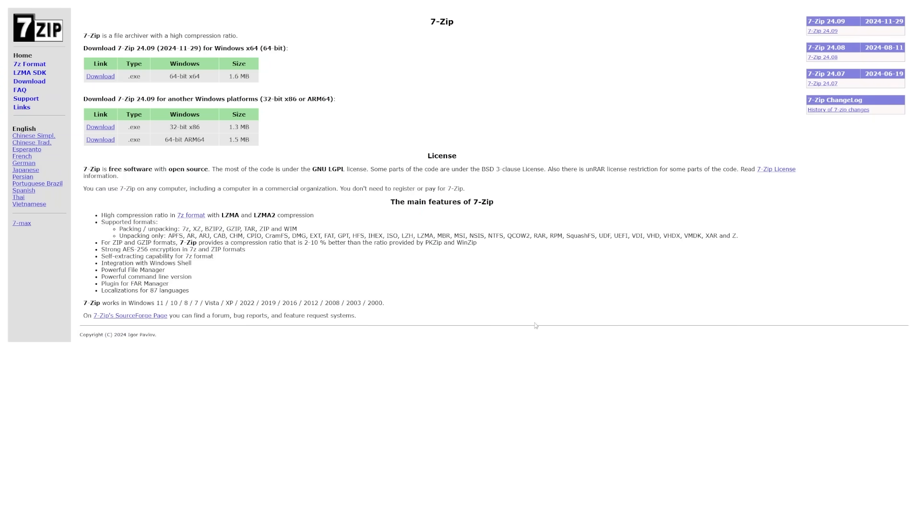
mouse_move(247, 187)
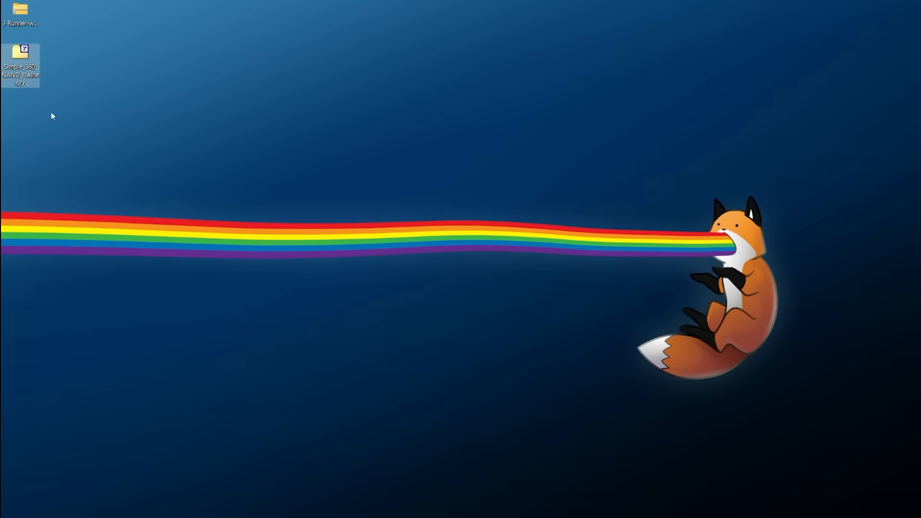
Extract the Simple 360 NAND Flasher archive onto the desktop with 7-Zip.
right_click(21, 50)
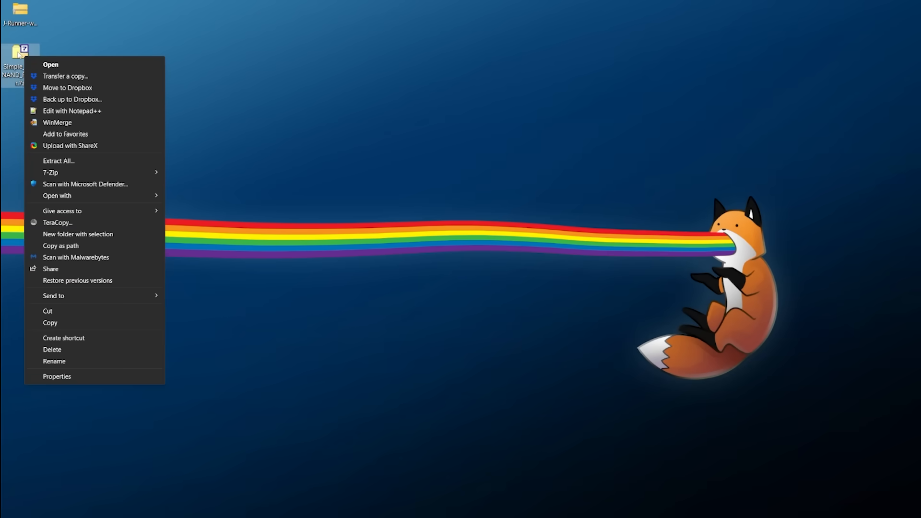
left_click(48, 173)
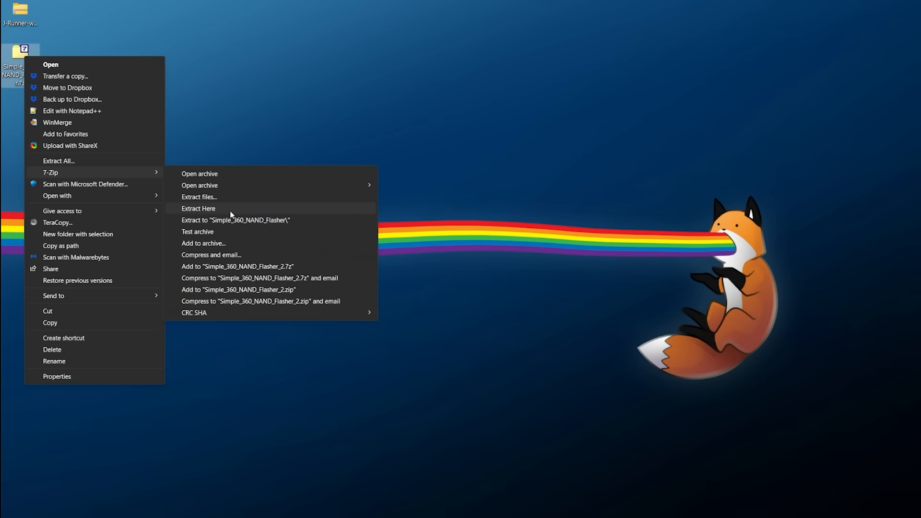
left_click(199, 208)
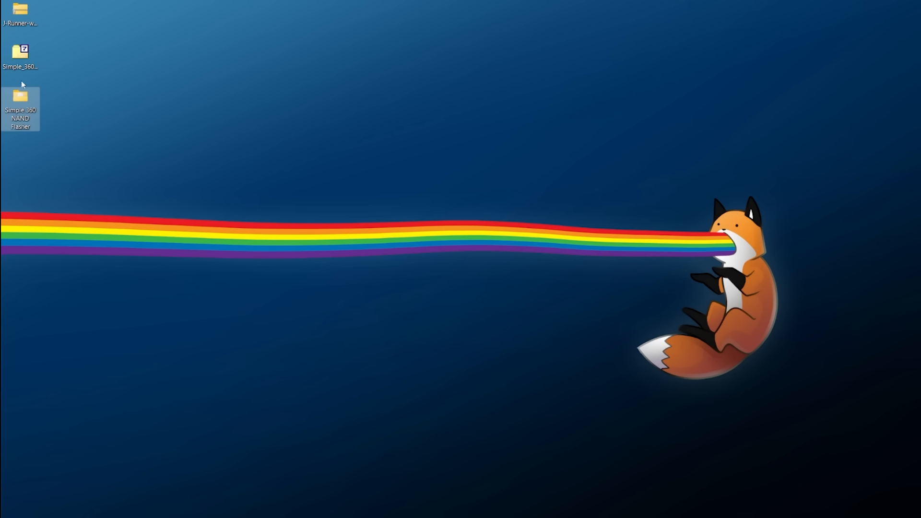
Copy the flasher folder onto USB Drive (G:) and eject the drive.
right_click(20, 93)
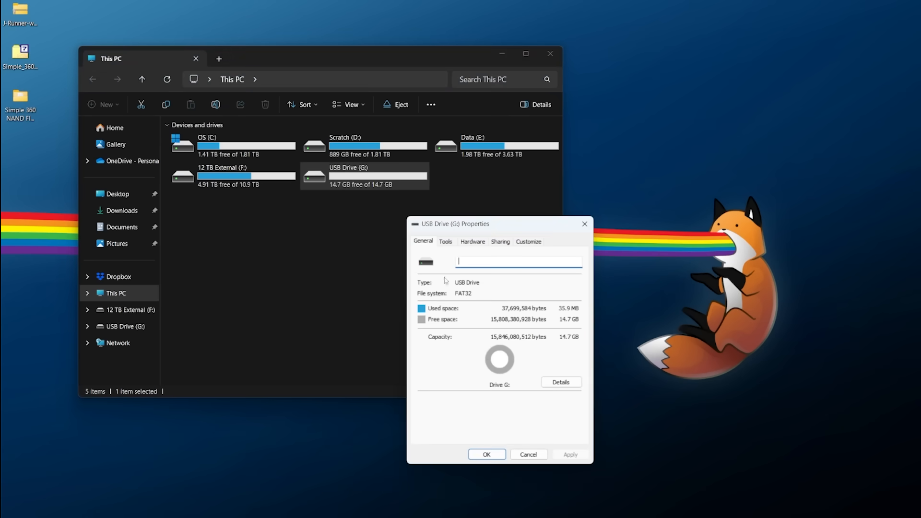
mouse_move(477, 323)
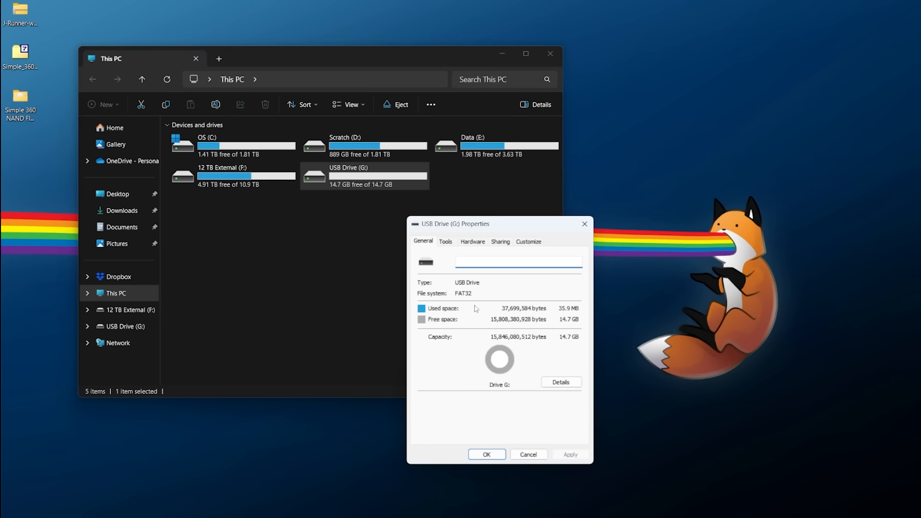
left_click(529, 455)
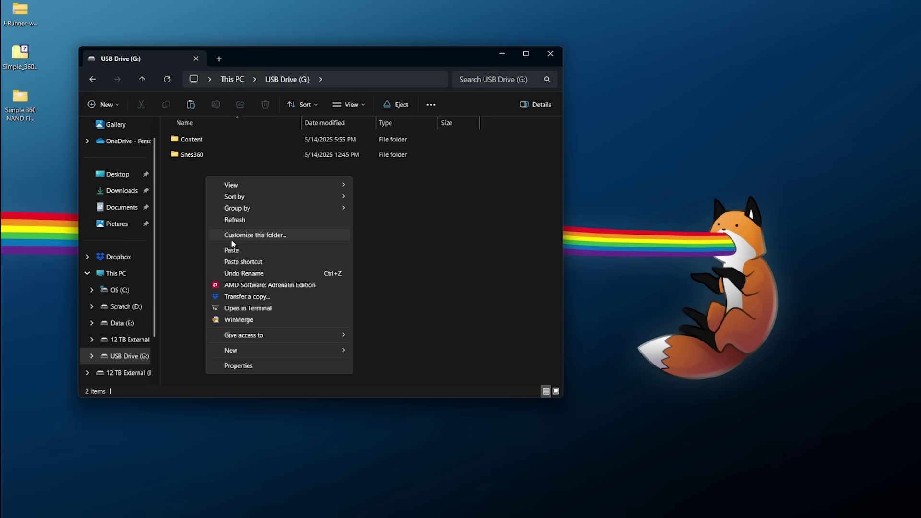
left_click(324, 339)
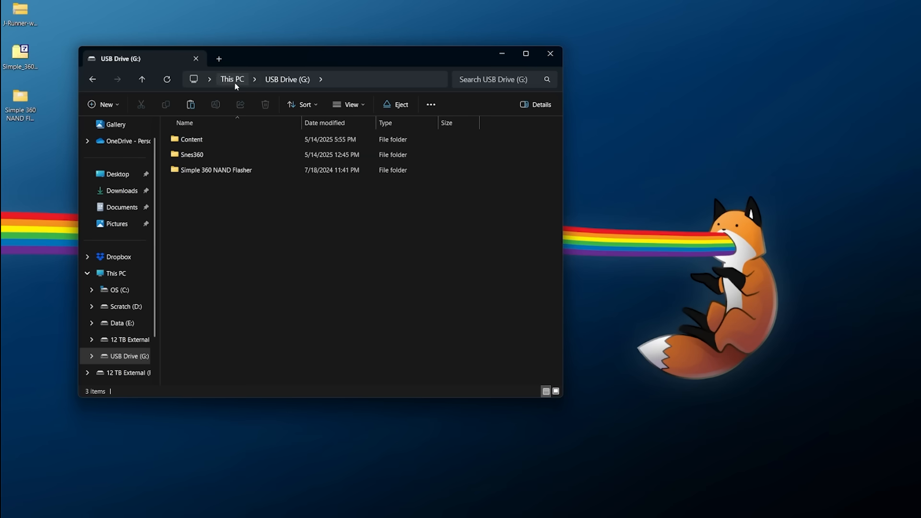
right_click(363, 176)
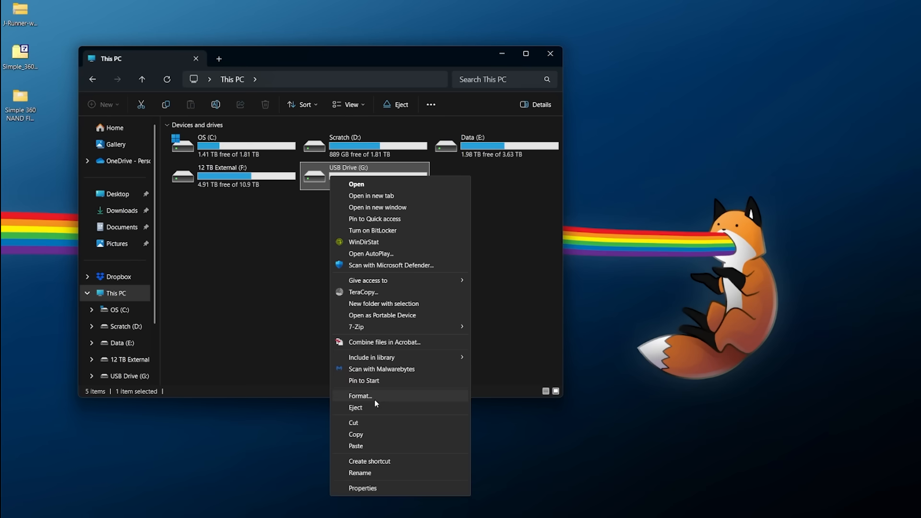
left_click(355, 407)
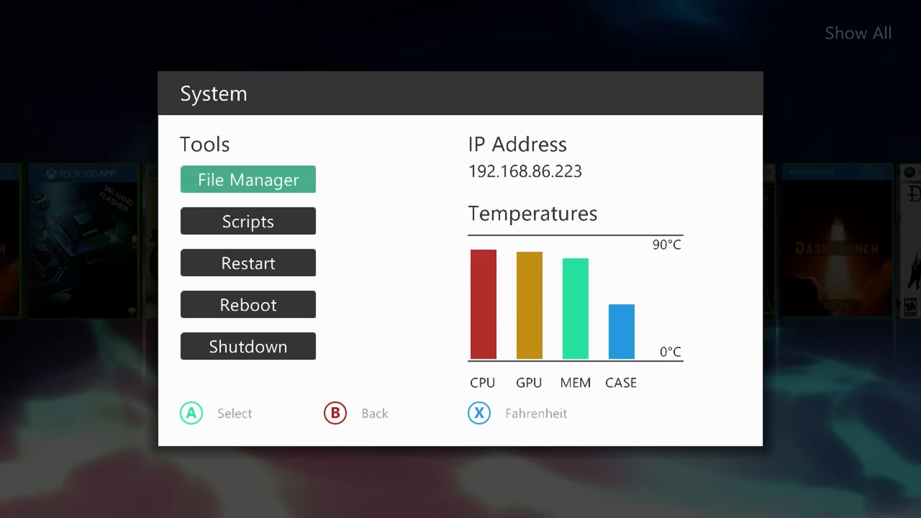
Launch Aurora's File Manager from the System panel.
left_click(248, 179)
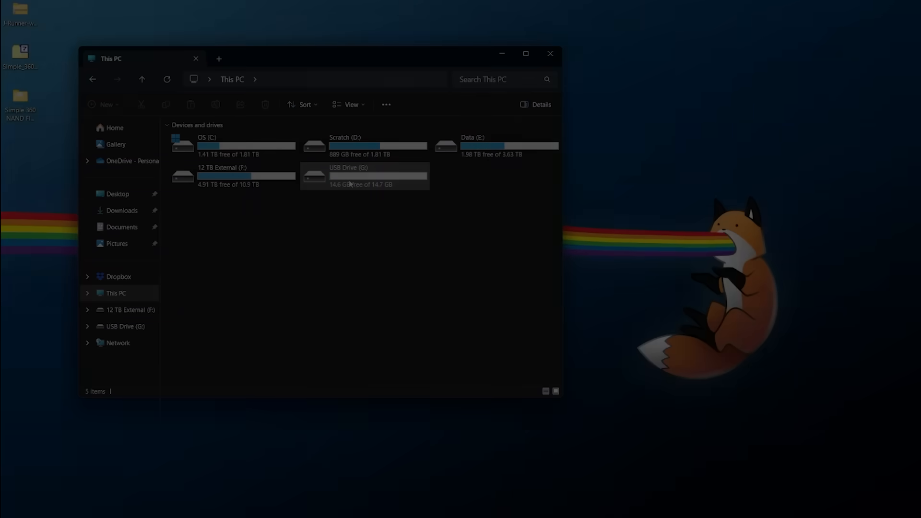
Select cpukey.txt and flashdmp.bin in the USB drive's Simple 360 NAND Flasher folder.
double_click(364, 176)
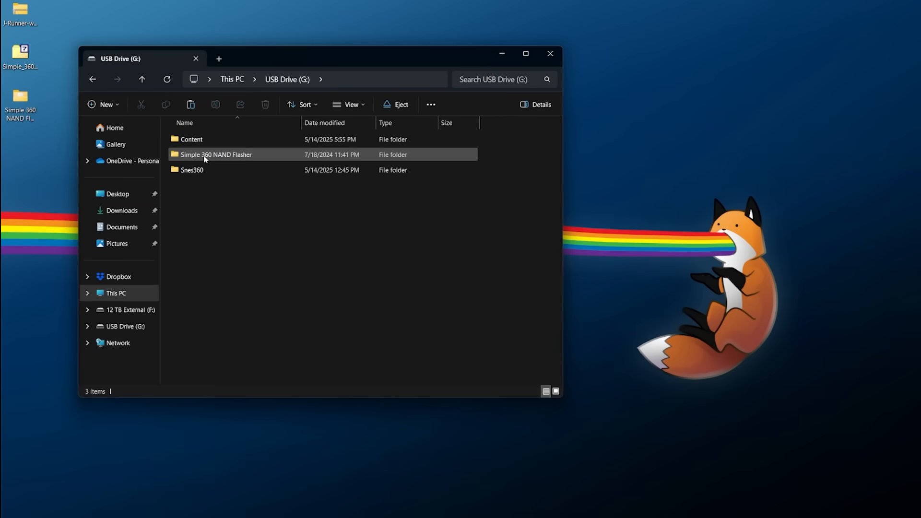
double_click(216, 155)
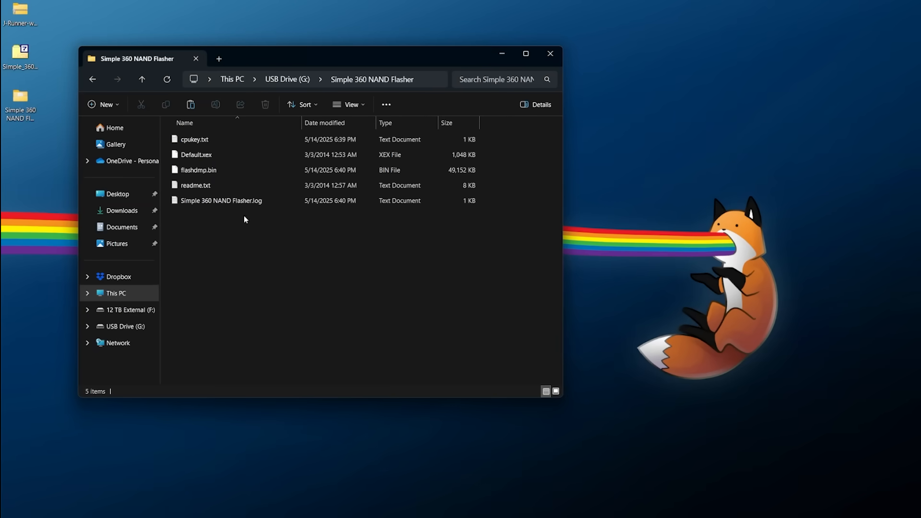
left_click(197, 170)
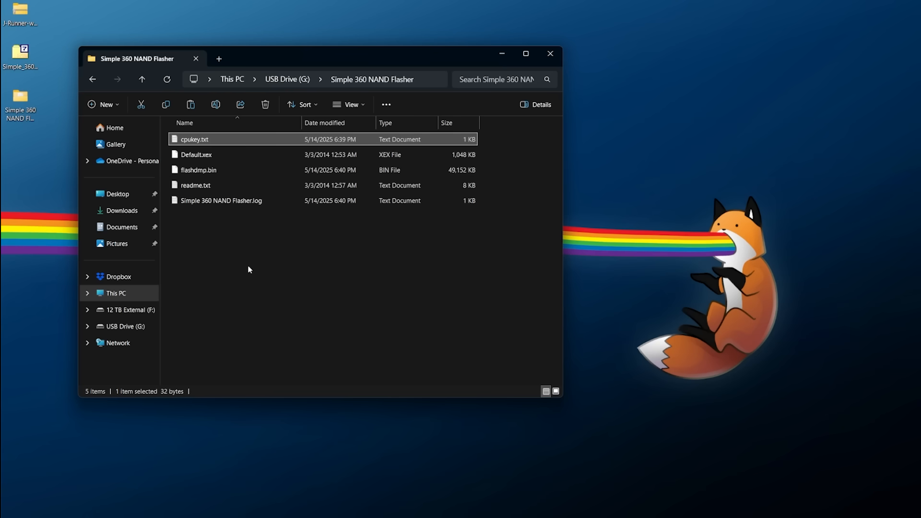
left_click(222, 201)
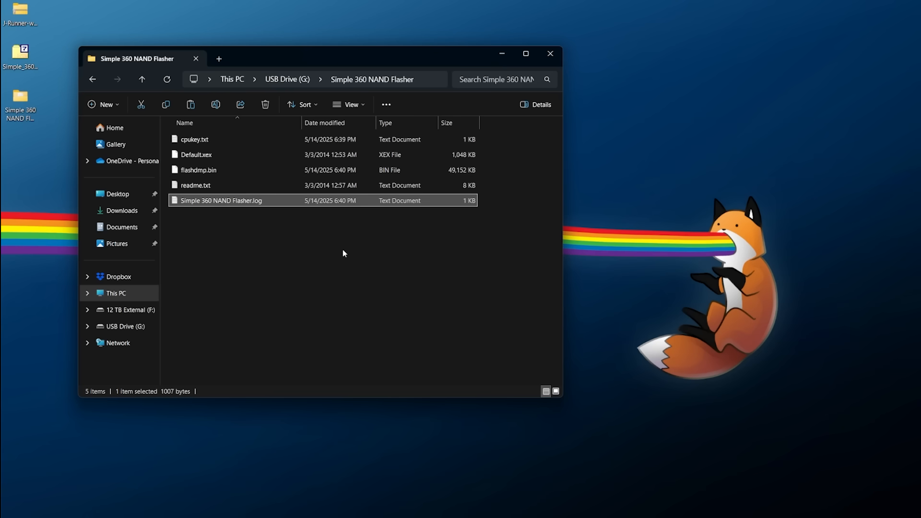
mouse_move(331, 246)
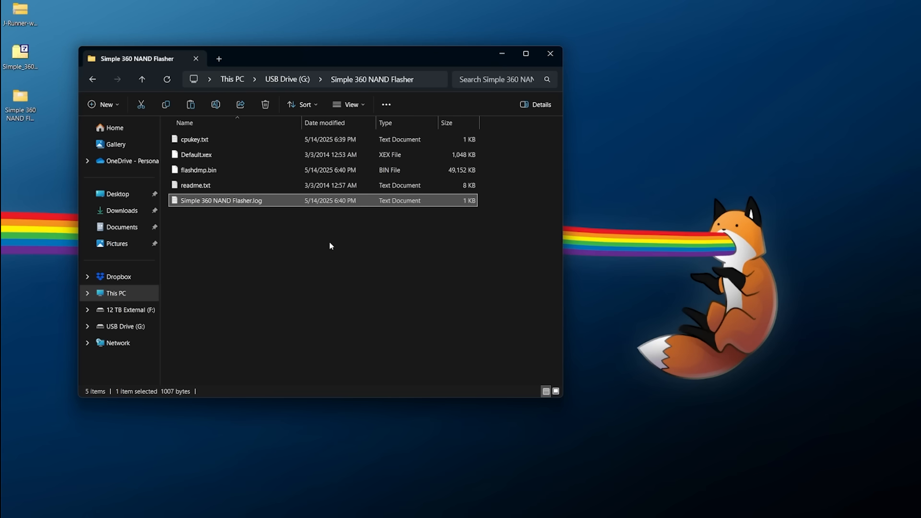
left_click(194, 170)
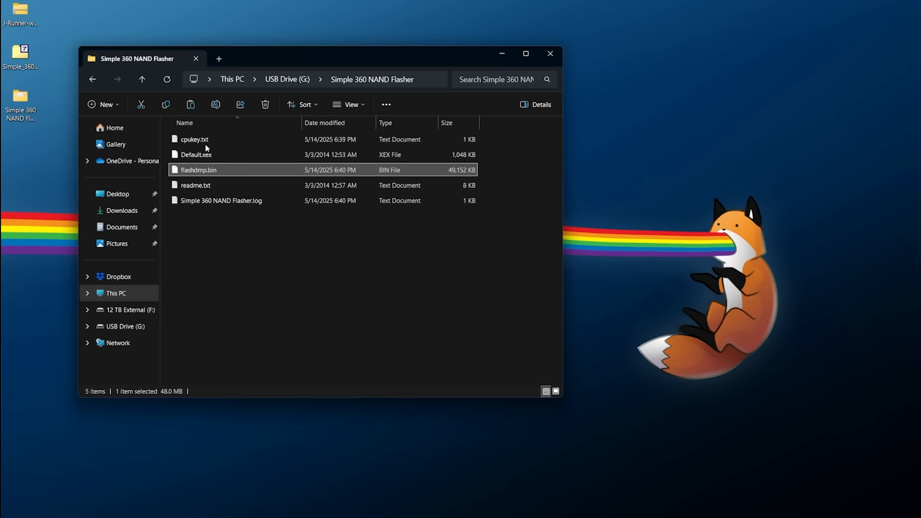
left_click(195, 139)
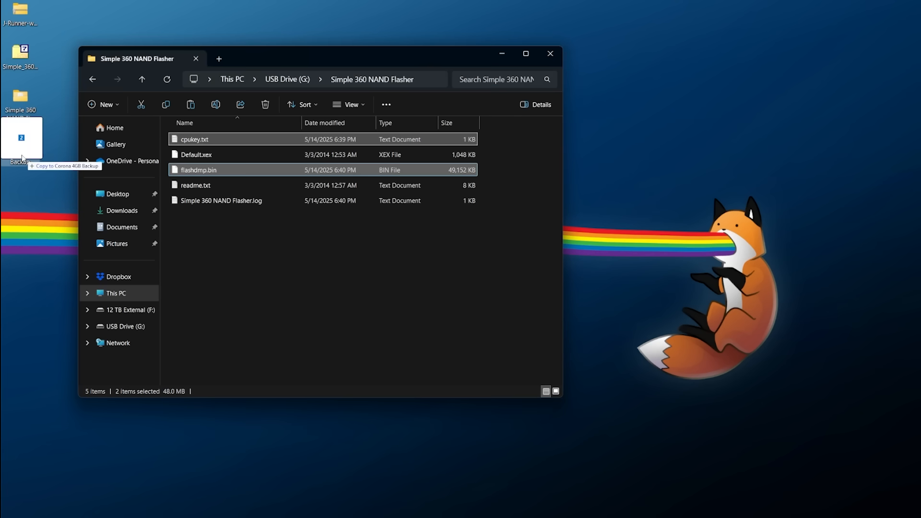
Finish copying the files to Corona 4GB Backup, then extract J-Runner-with-Extras into its own folder.
left_click(550, 53)
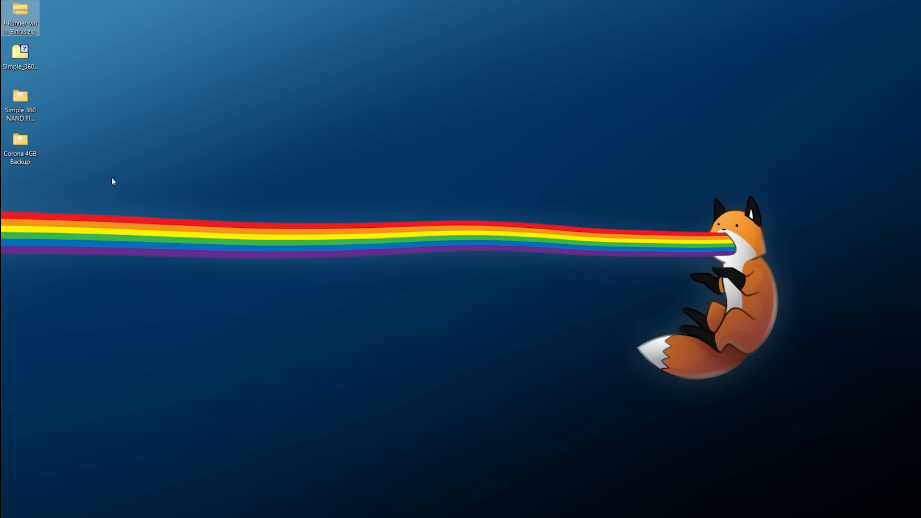
mouse_move(33, 23)
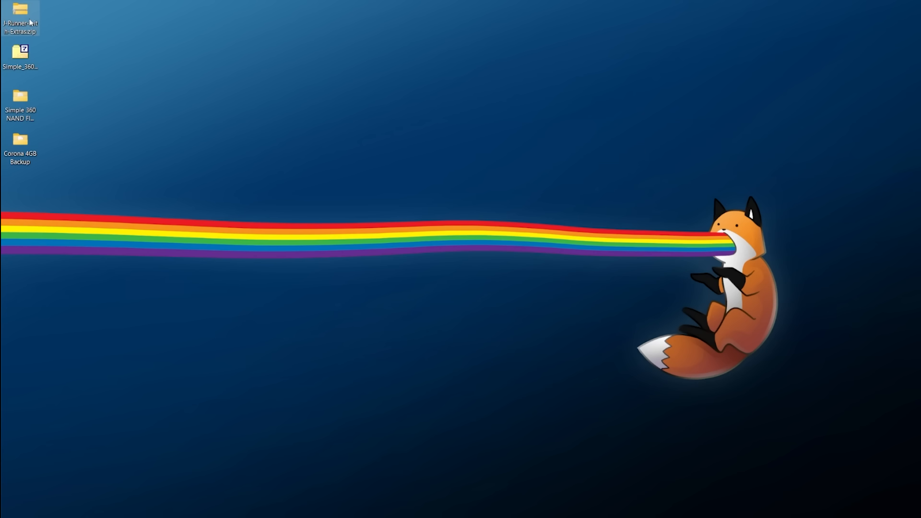
right_click(26, 17)
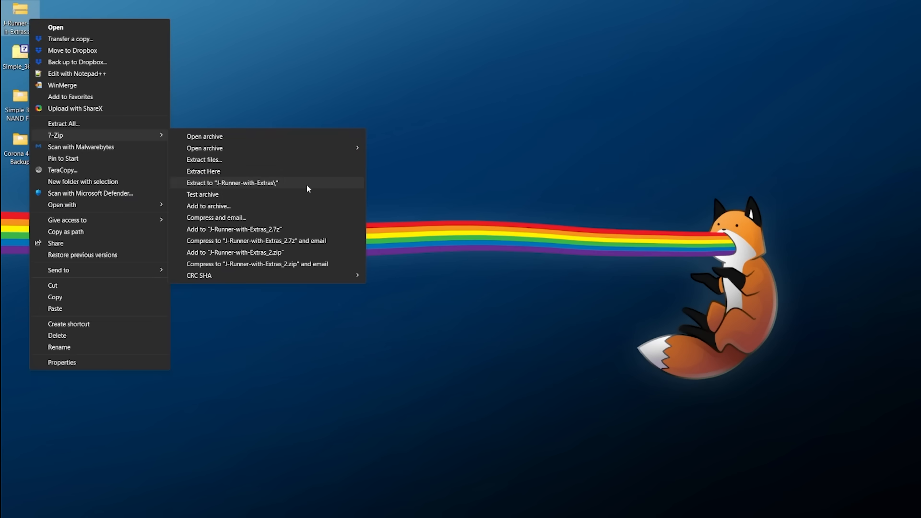
left_click(232, 182)
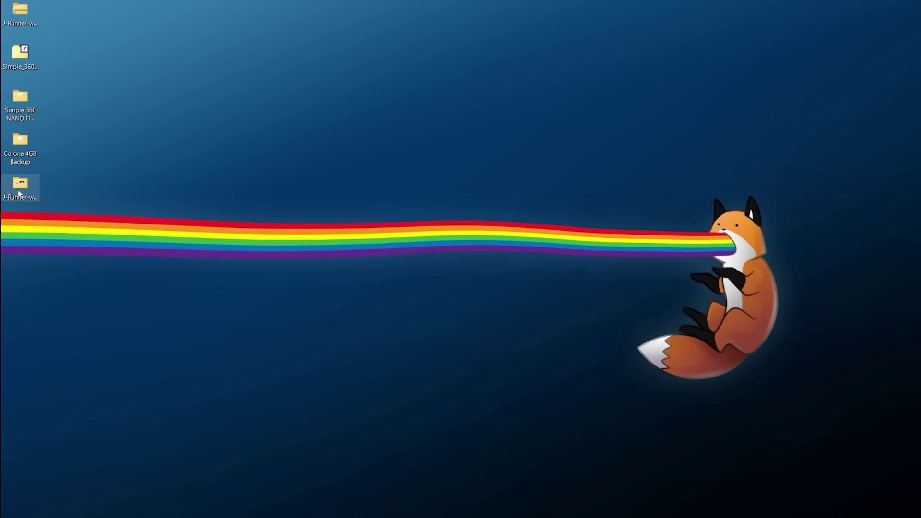
Launch JRunner.exe and load Corona 4GB Backup\flashdmp.bin as the source NAND.
double_click(20, 179)
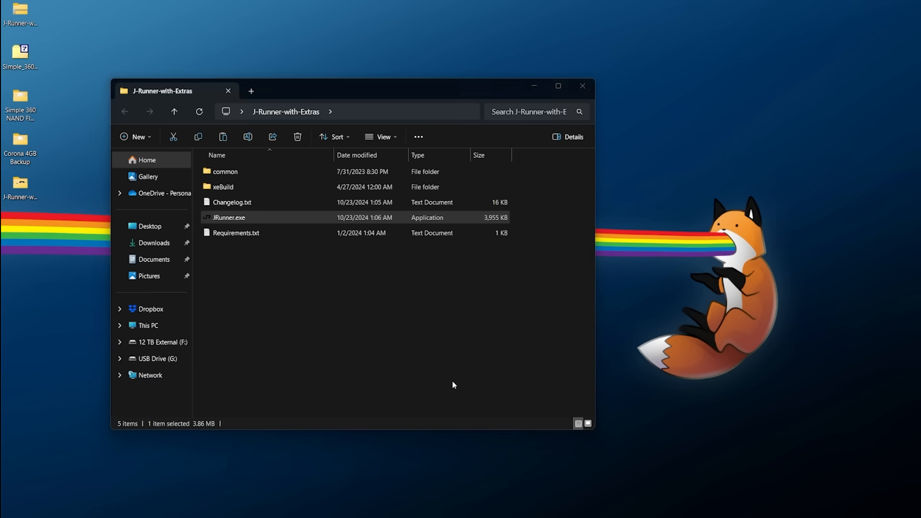
double_click(230, 217)
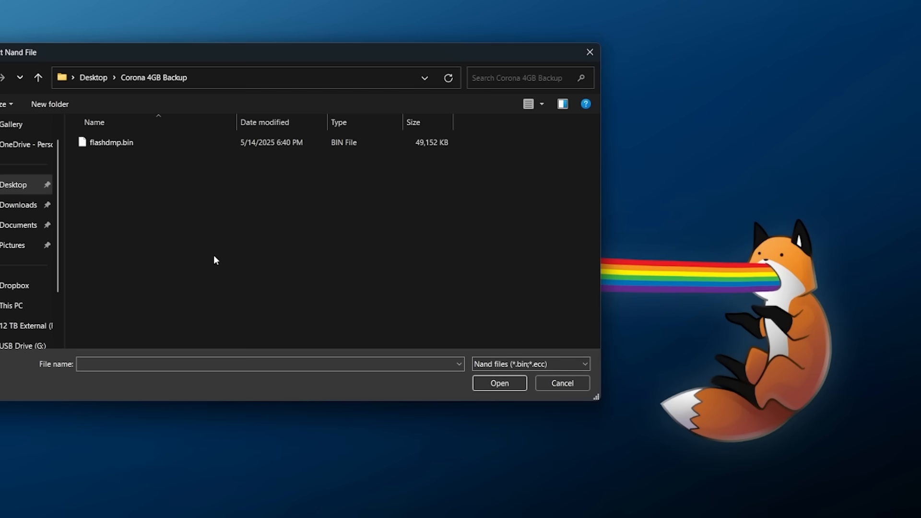
left_click(110, 142)
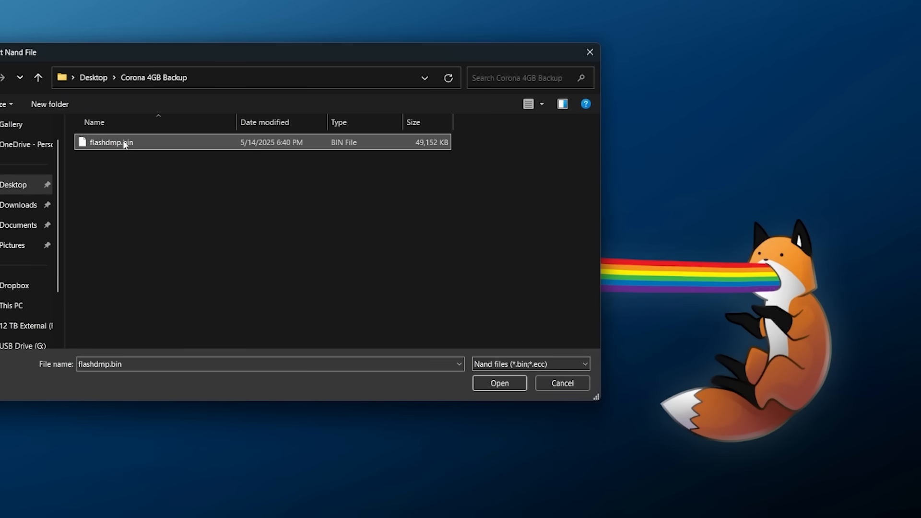
left_click(500, 384)
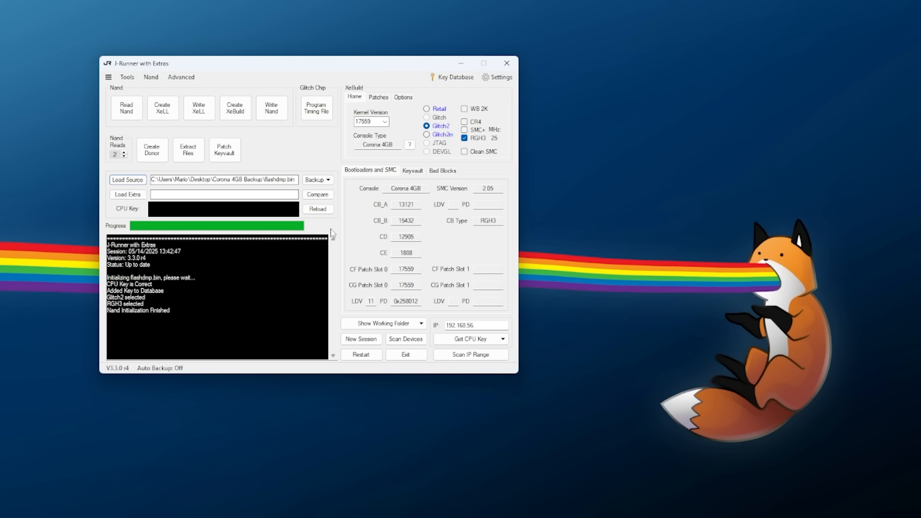
mouse_move(325, 225)
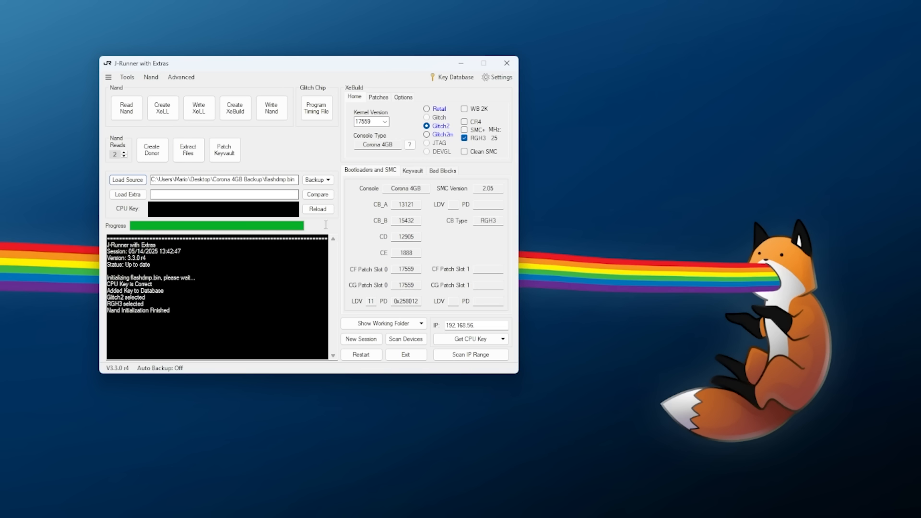
mouse_move(489, 427)
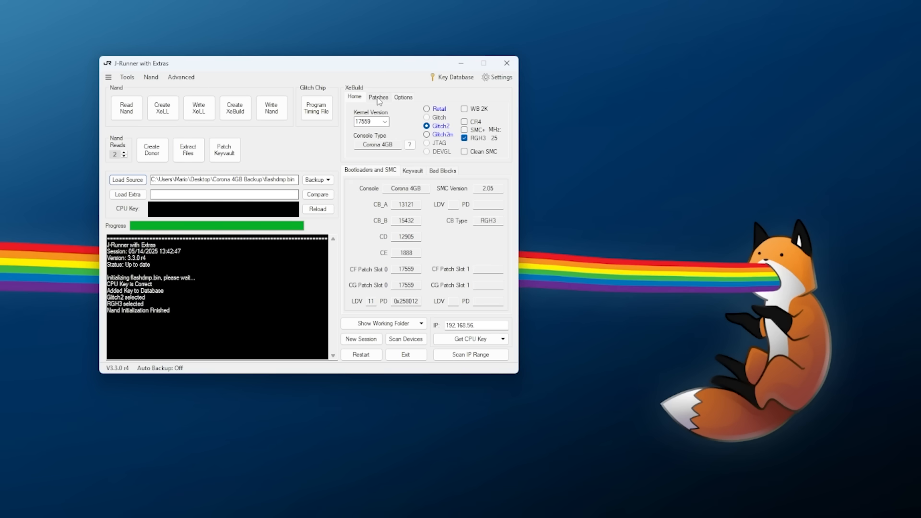
Enable the nointmu checkbox in XeBuild's Patches tab, leaving it ticked.
left_click(377, 97)
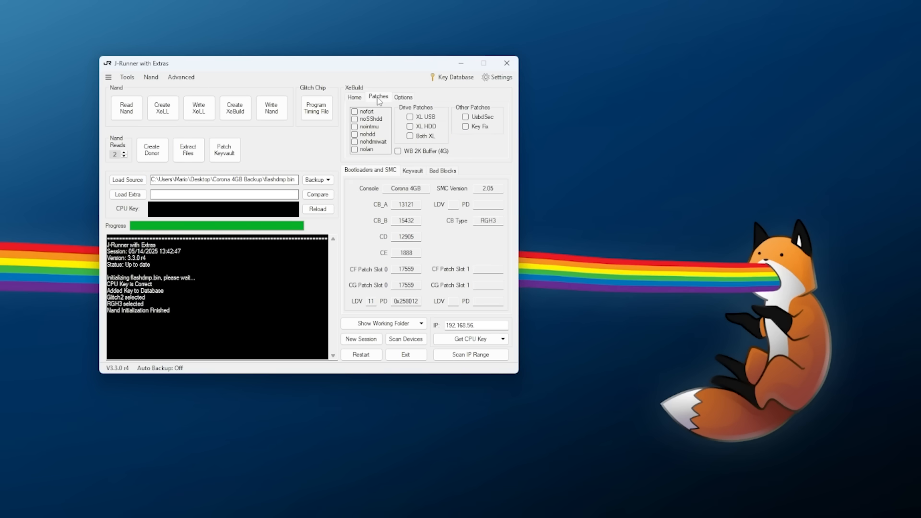
mouse_move(377, 135)
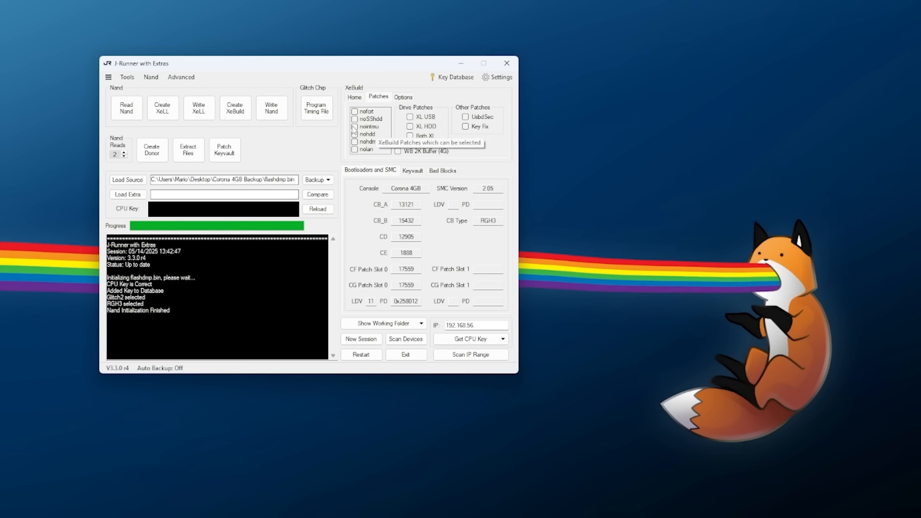
left_click(354, 126)
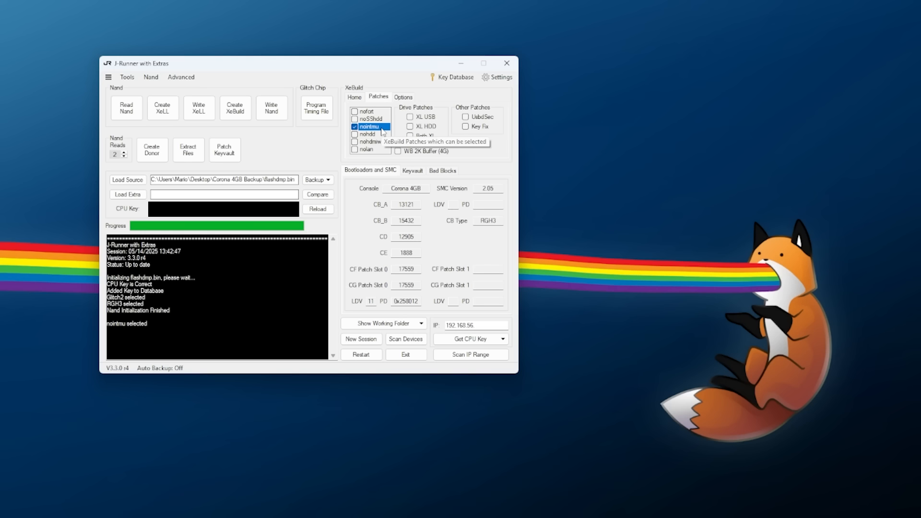
left_click(355, 126)
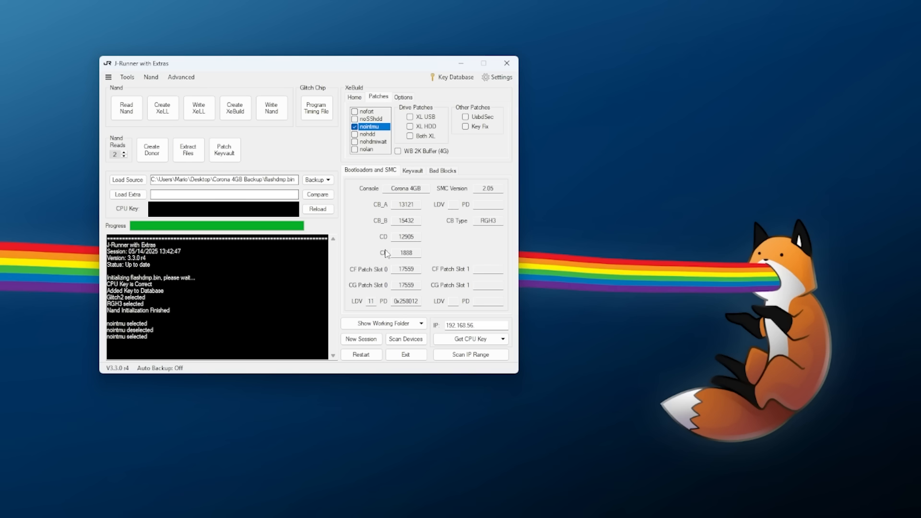
mouse_move(382, 250)
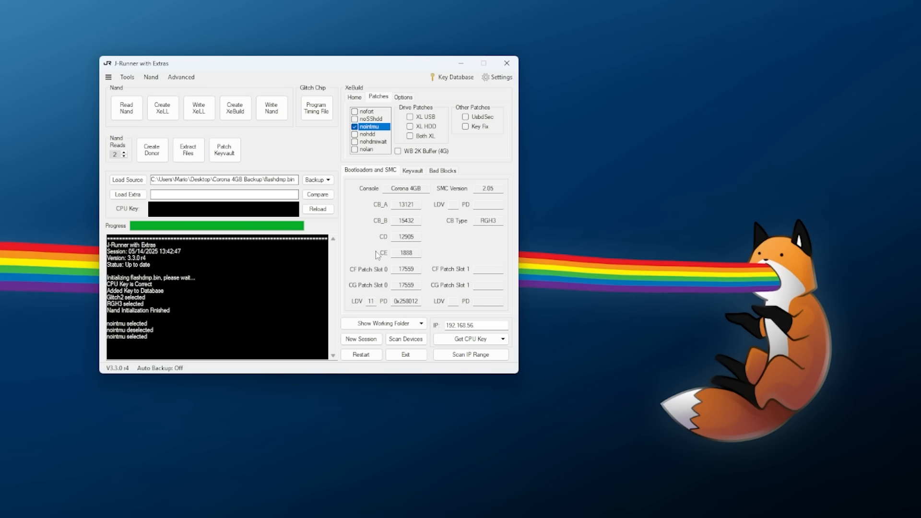
left_click(354, 126)
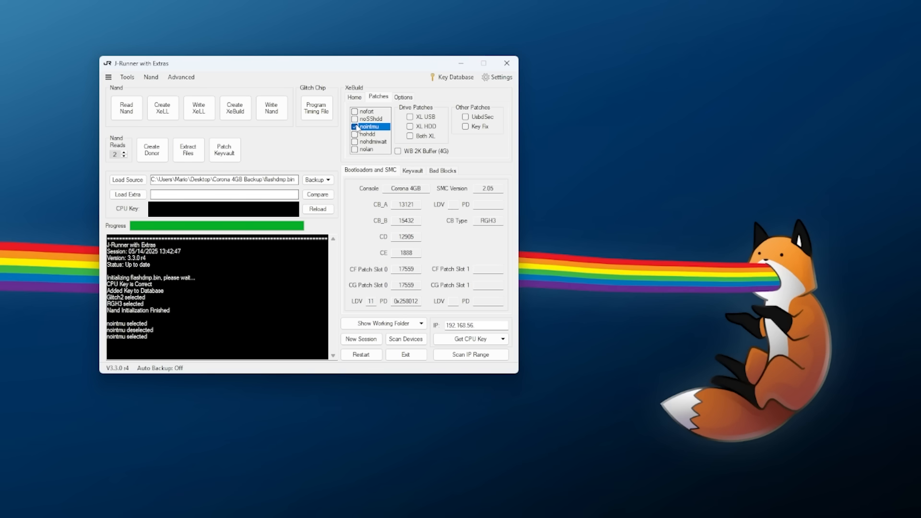
left_click(354, 126)
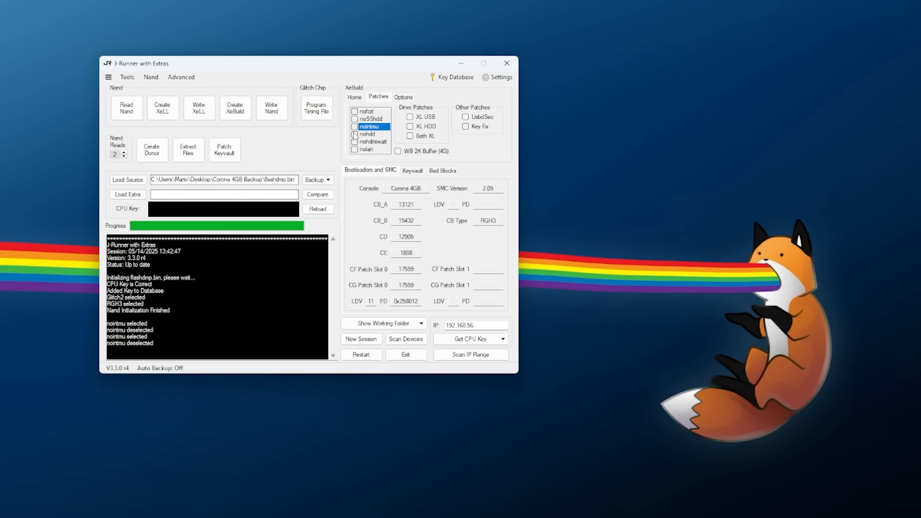
left_click(355, 126)
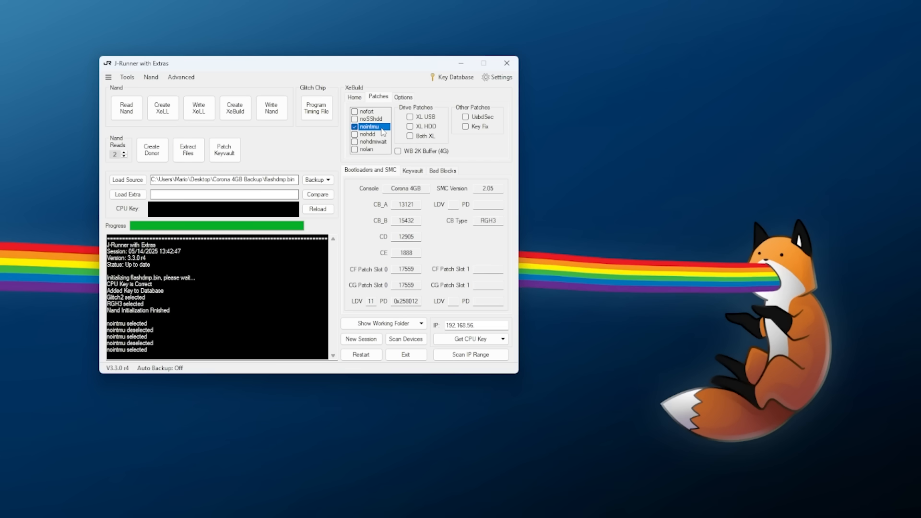
left_click(354, 97)
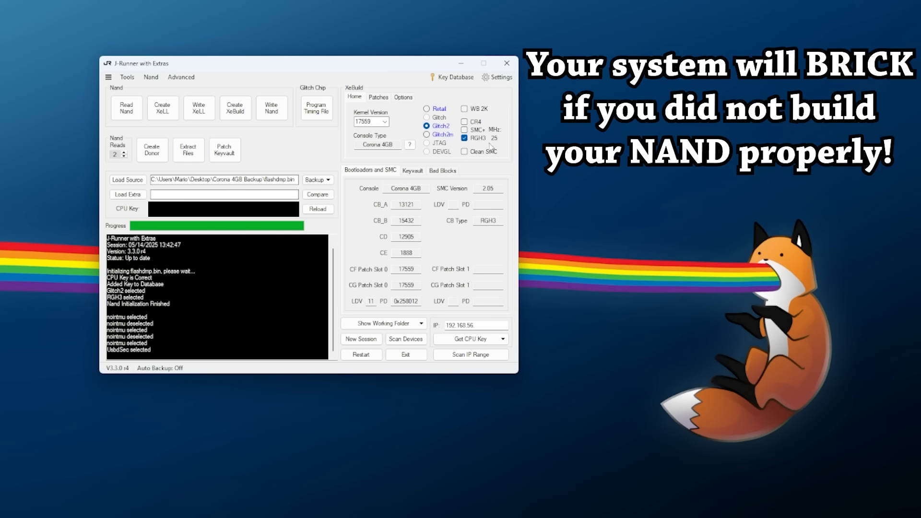
mouse_move(520, 208)
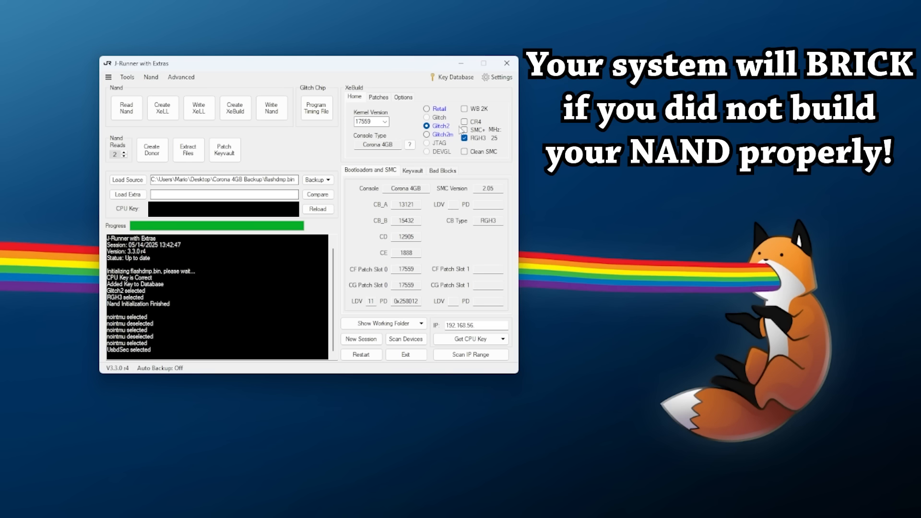
mouse_move(483, 254)
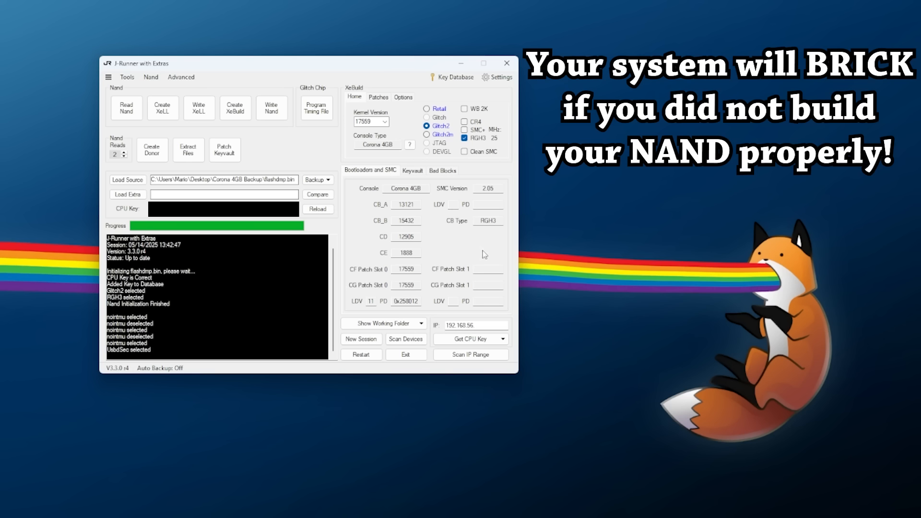
mouse_move(529, 272)
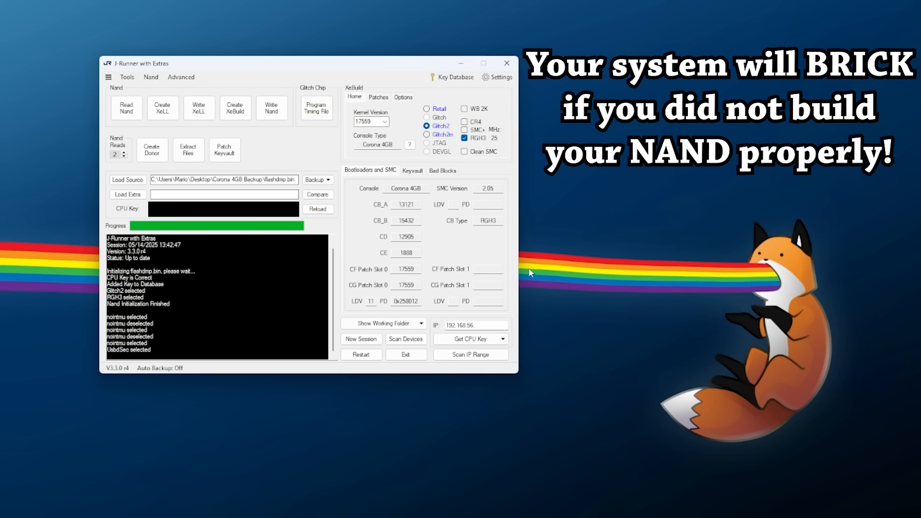
mouse_move(513, 102)
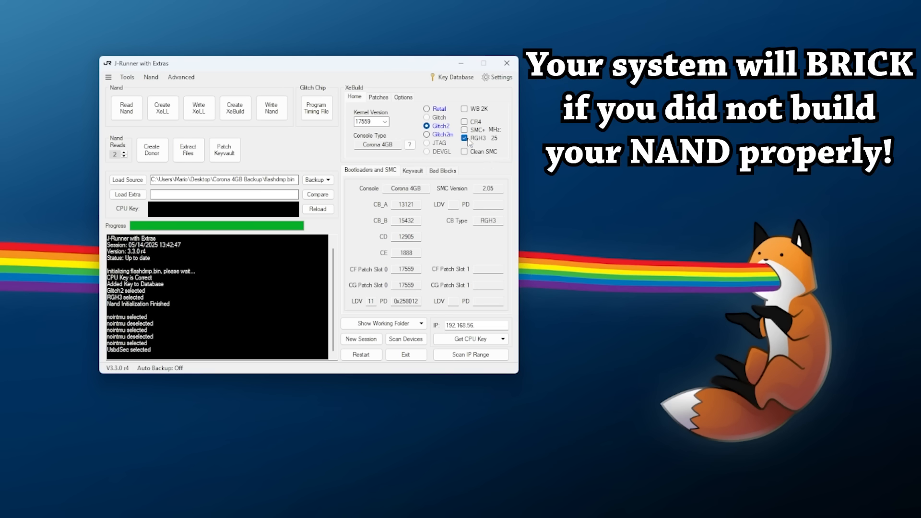
mouse_move(487, 144)
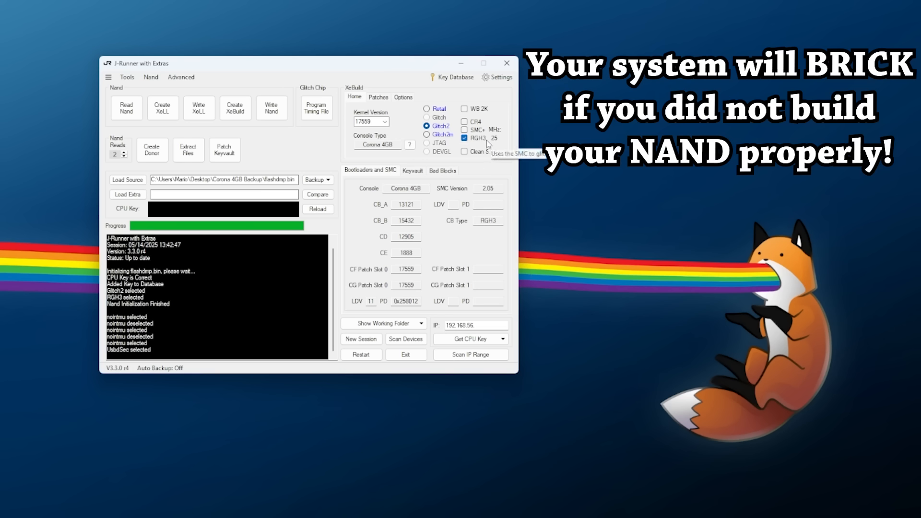
mouse_move(509, 234)
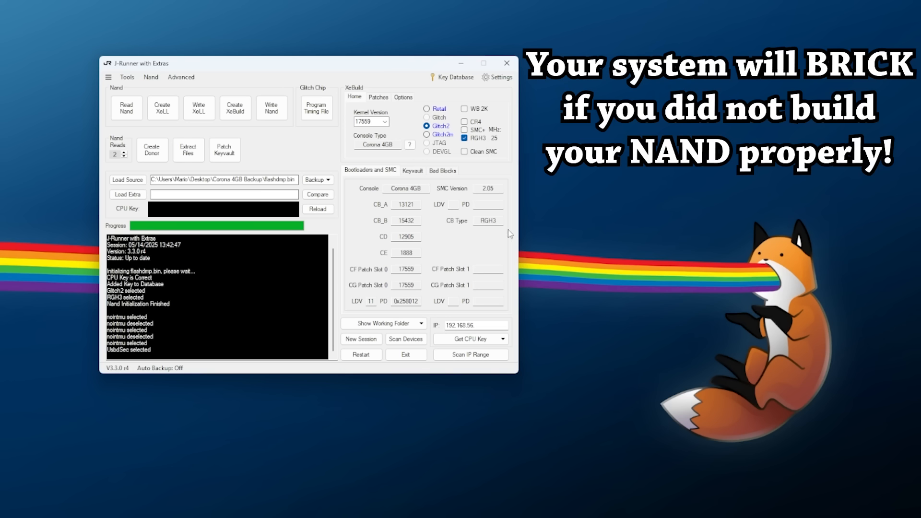
mouse_move(503, 141)
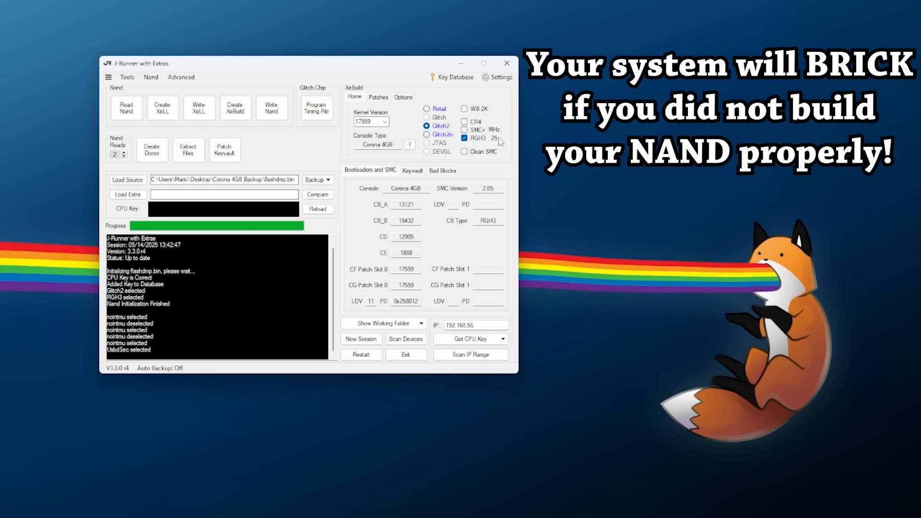
mouse_move(507, 145)
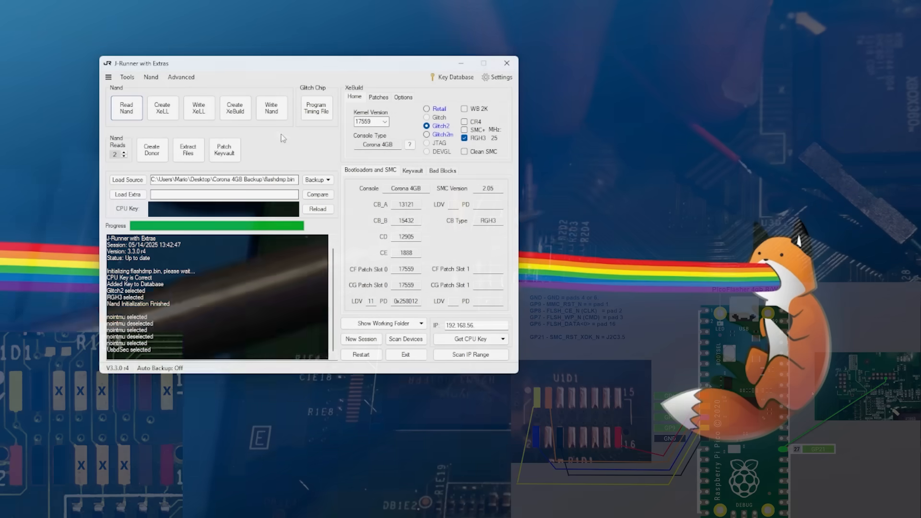
mouse_move(235, 108)
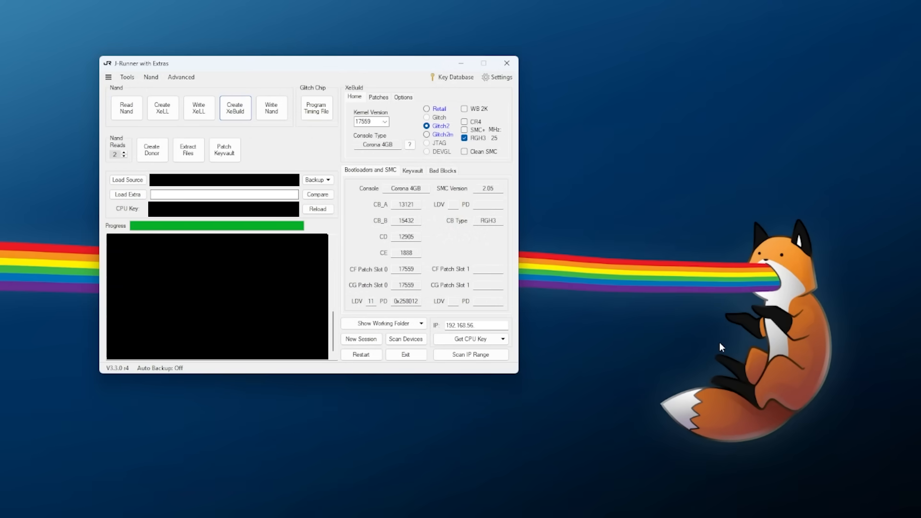
mouse_move(507, 63)
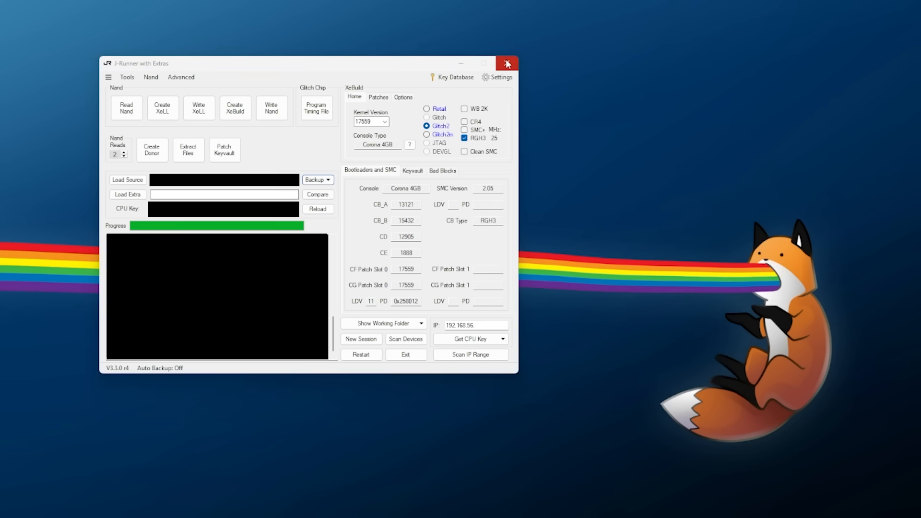
Close J-Runner and select the built 48 MB updflash.bin in its output folder.
left_click(507, 63)
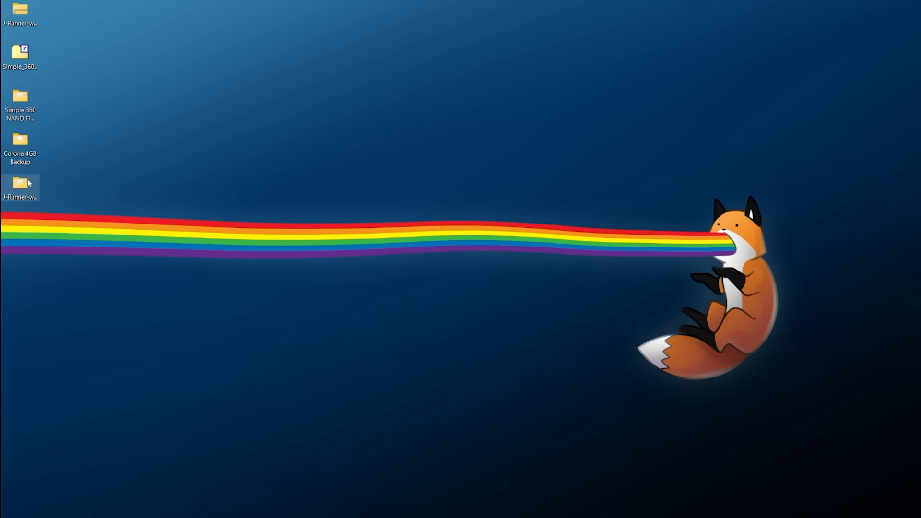
double_click(22, 182)
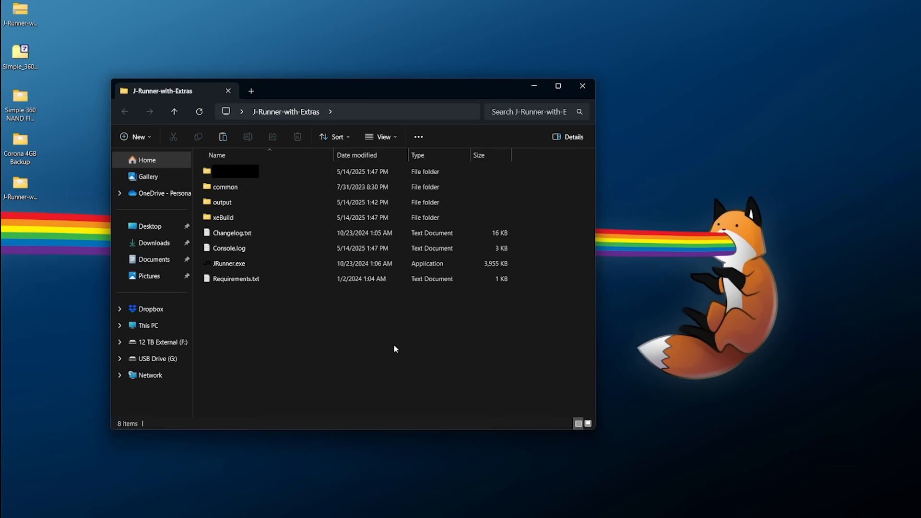
mouse_move(445, 158)
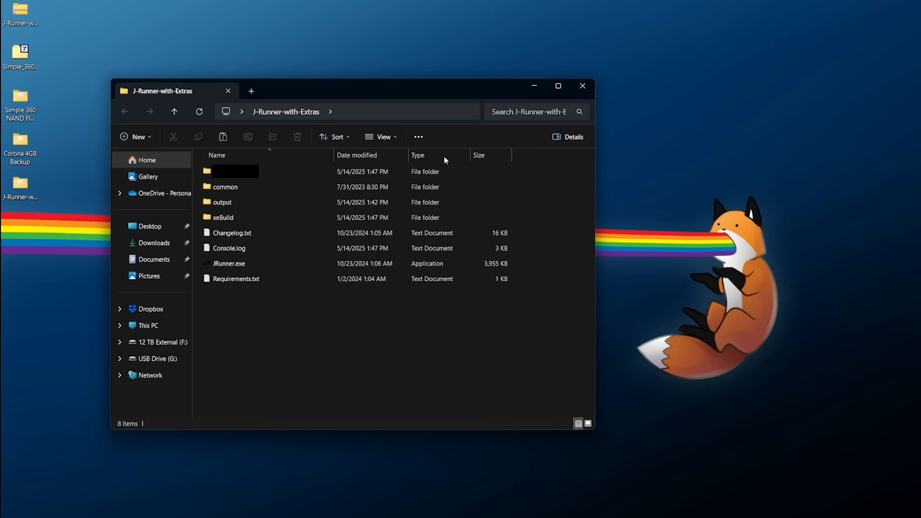
double_click(228, 171)
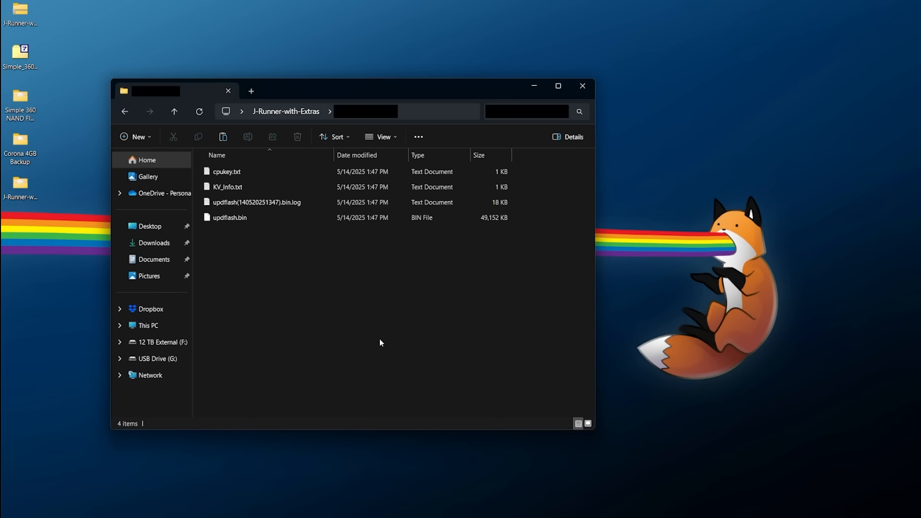
left_click(229, 218)
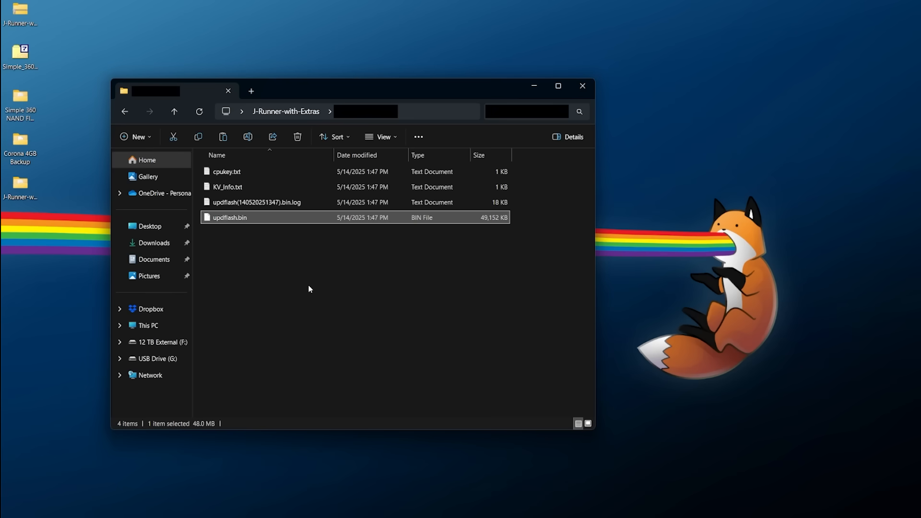
mouse_move(253, 219)
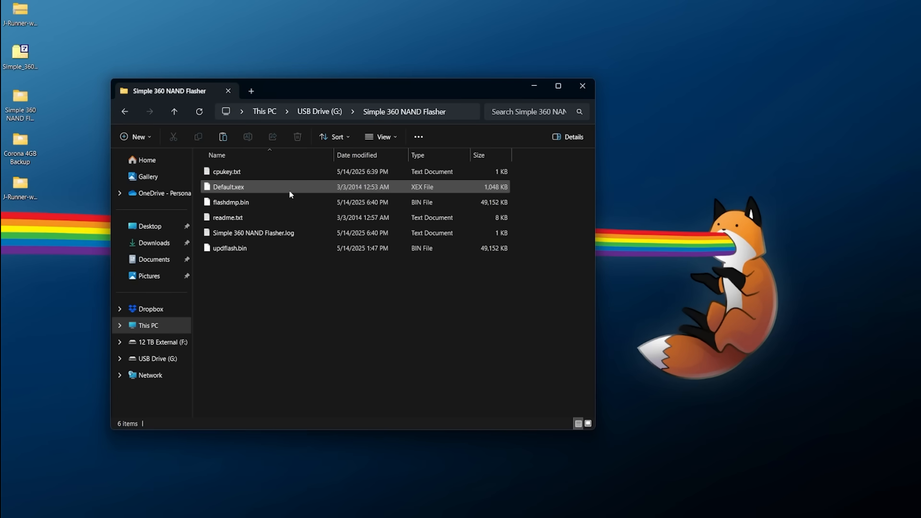
Permanently delete the old flashdmp.bin from the Simple 360 NAND Flasher folder on G:.
left_click(230, 202)
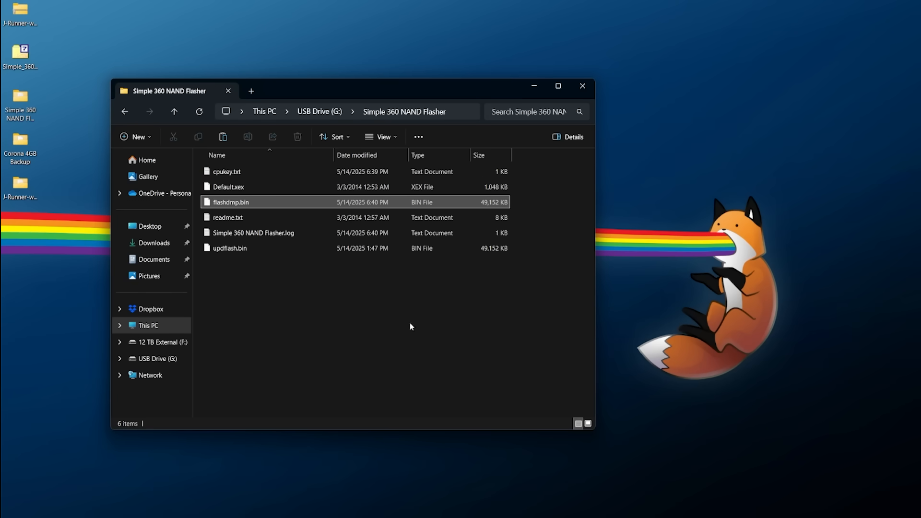
left_click(297, 137)
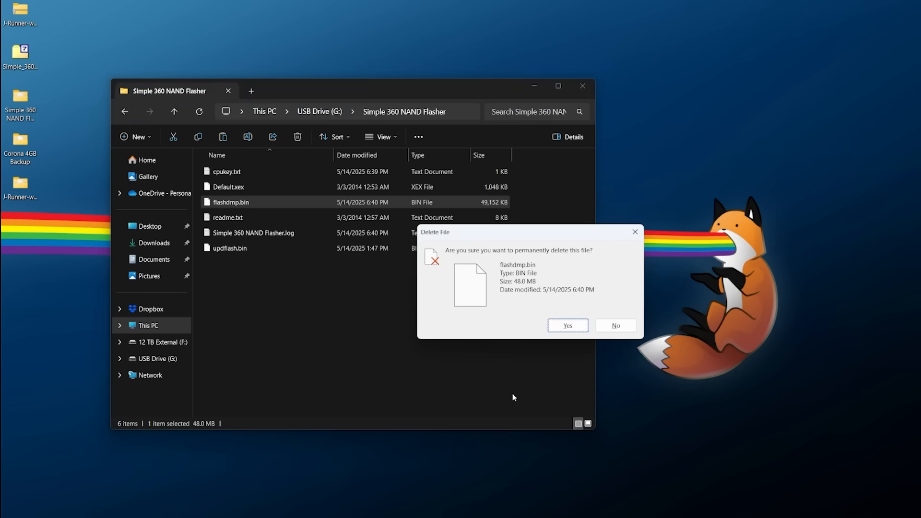
left_click(567, 325)
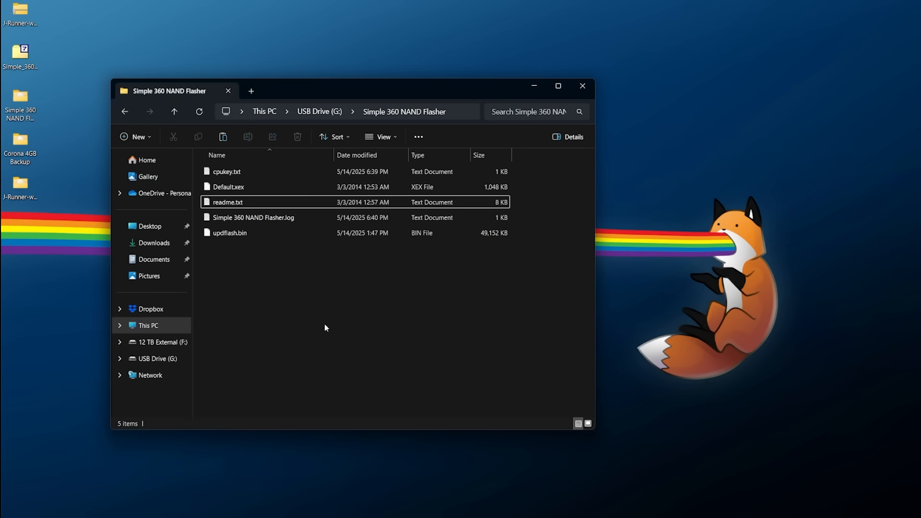
mouse_move(414, 325)
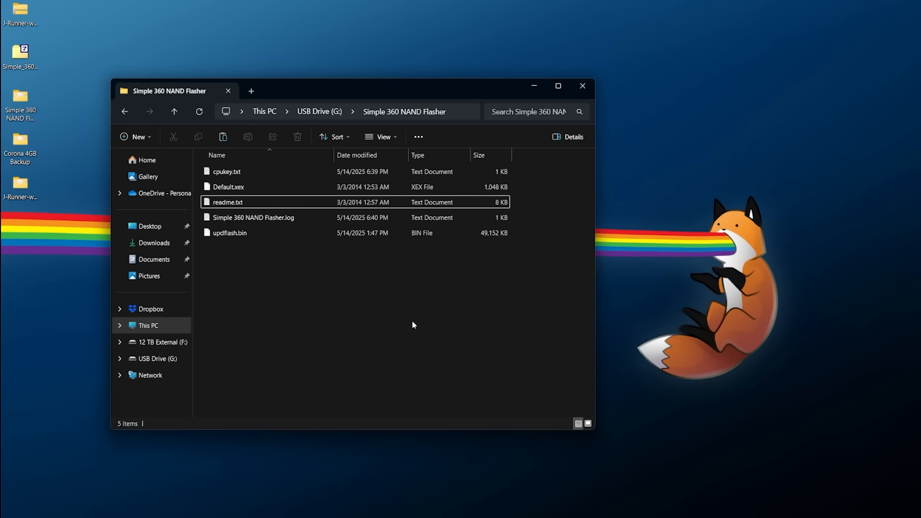
mouse_move(271, 318)
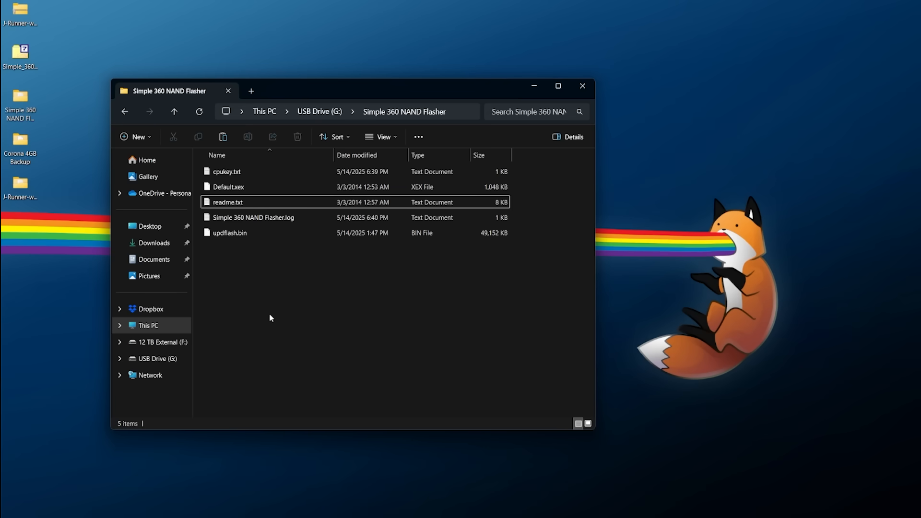
Eject USB Drive (G:) from This PC.
right_click(382, 210)
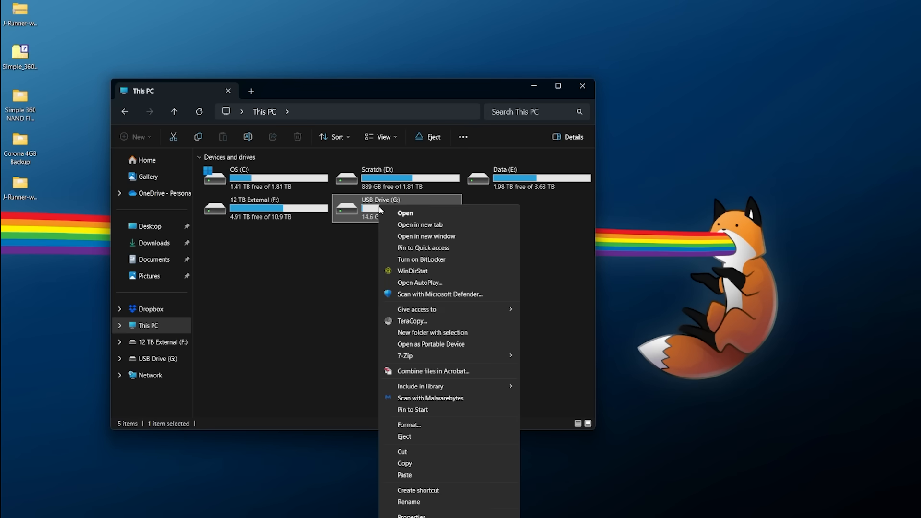
left_click(404, 437)
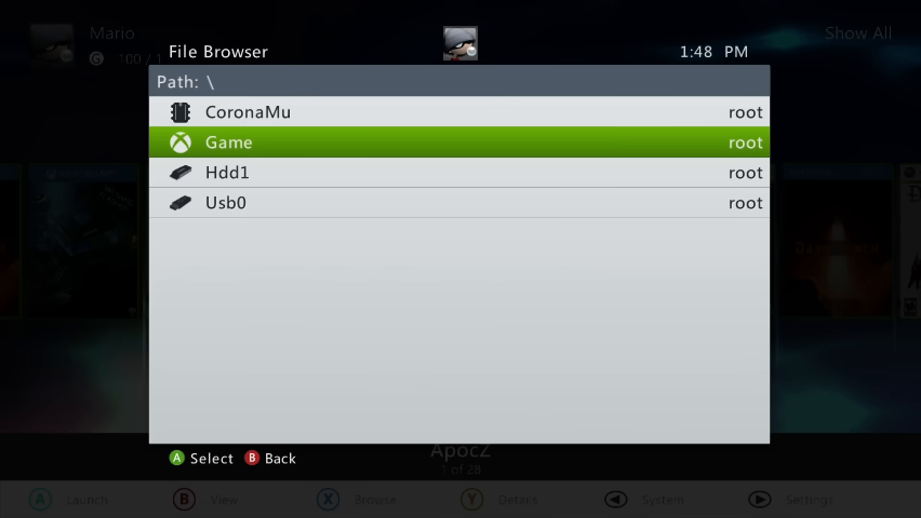
Select Usb0 in Aurora's file browser to find the flasher.
left_click(225, 203)
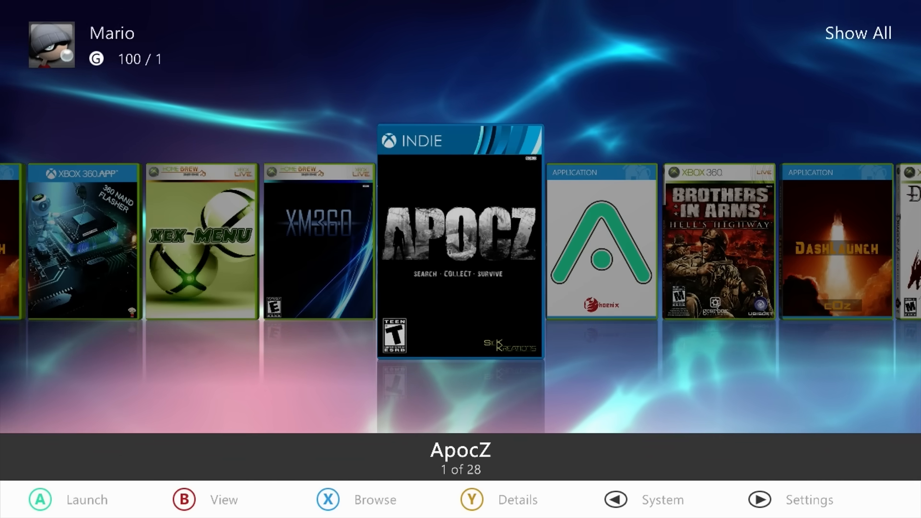
Open System Settings from the Xbox 360 Guide's Settings menu.
left_click(325, 513)
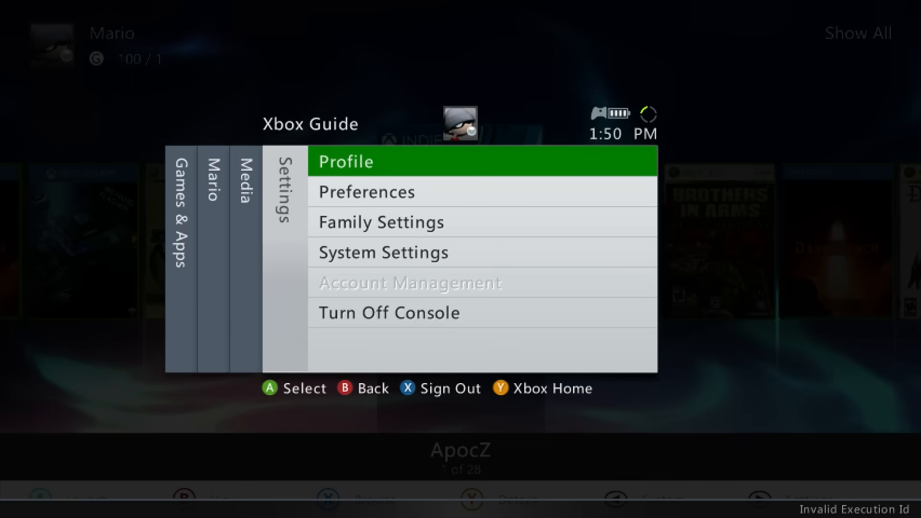
left_click(383, 253)
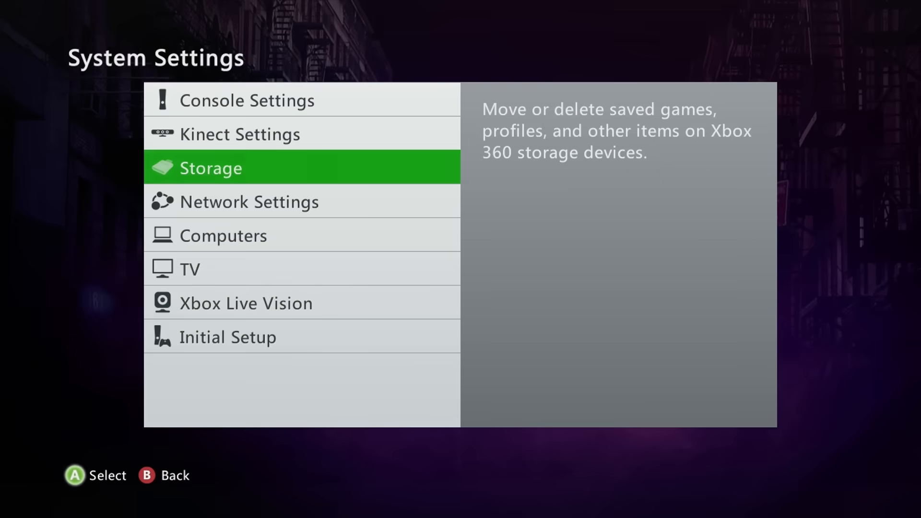